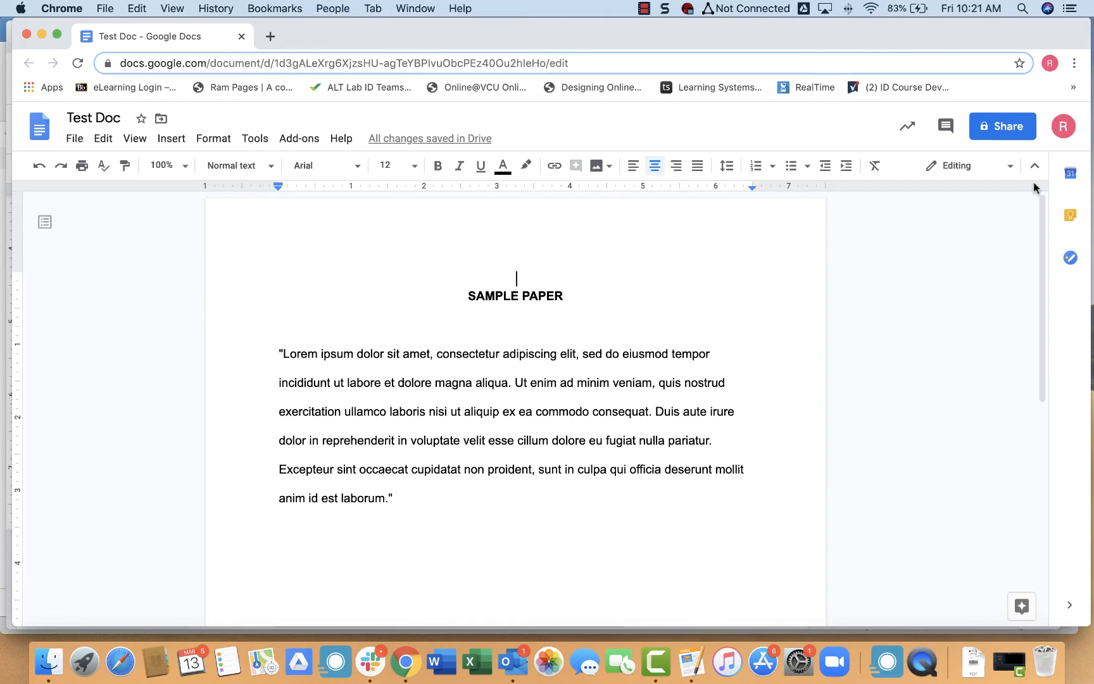
mouse_move(1004, 126)
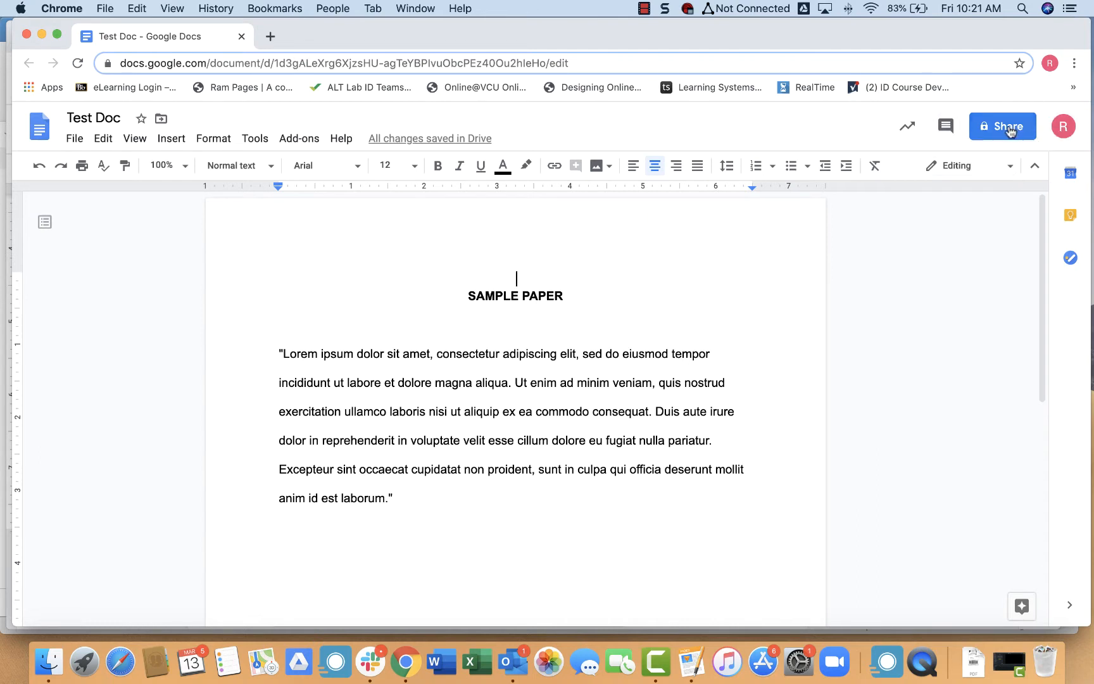
mouse_move(1003, 126)
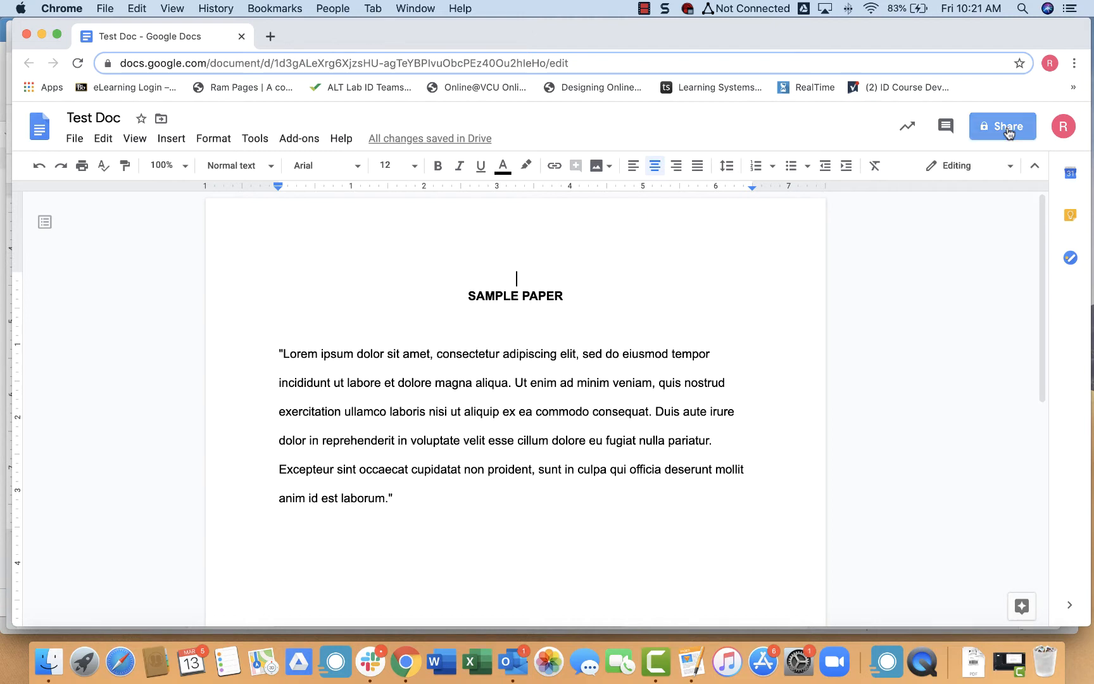
Bring up the Share with others dialog for Test Doc from the Share button
left_click(1004, 127)
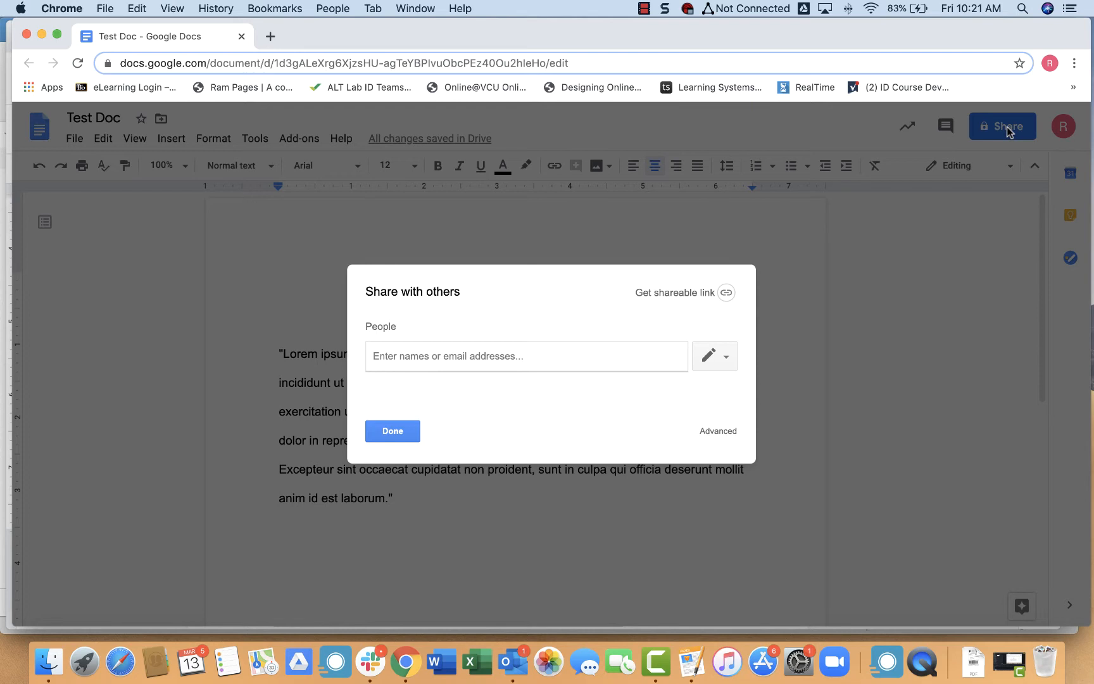
mouse_move(662, 237)
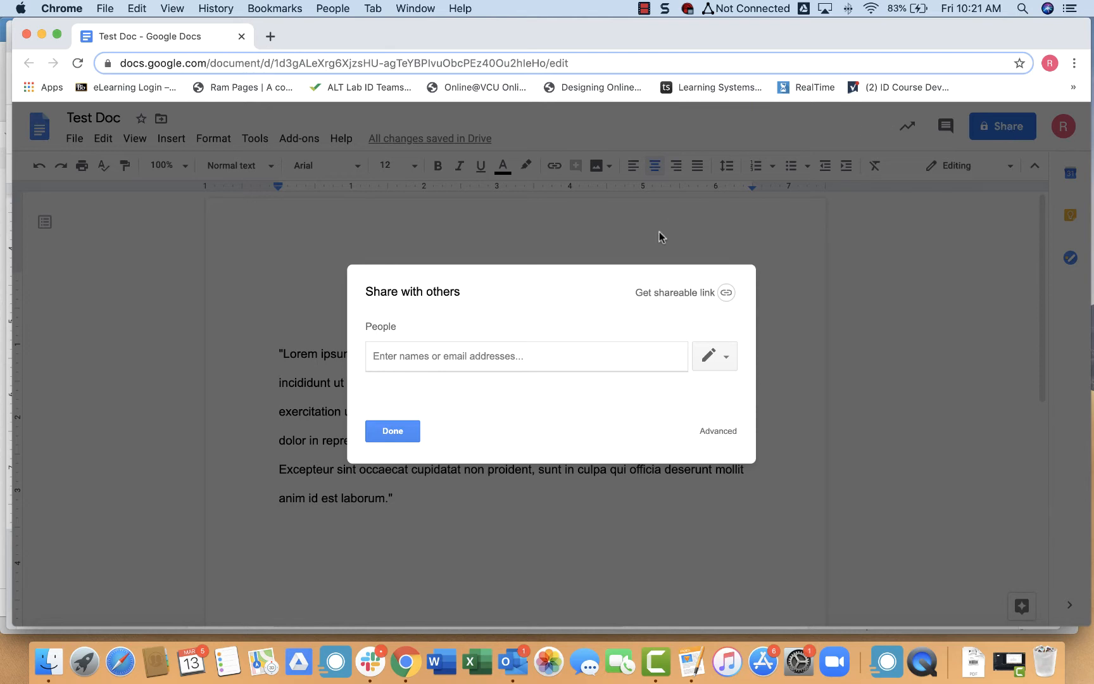
mouse_move(670, 314)
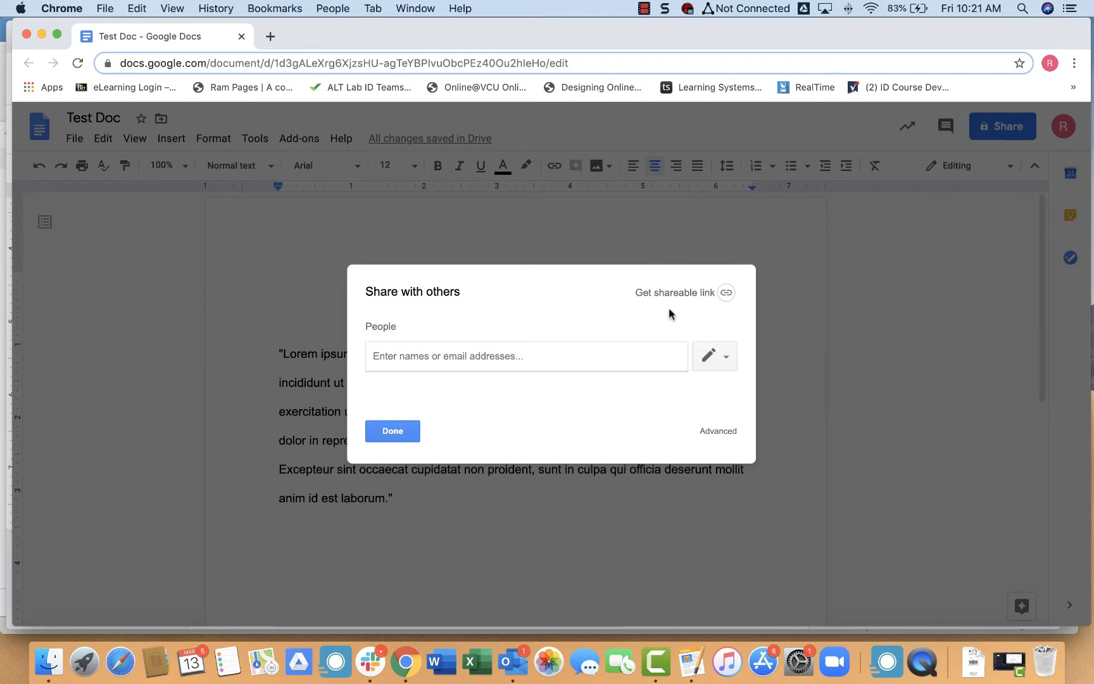
mouse_move(698, 430)
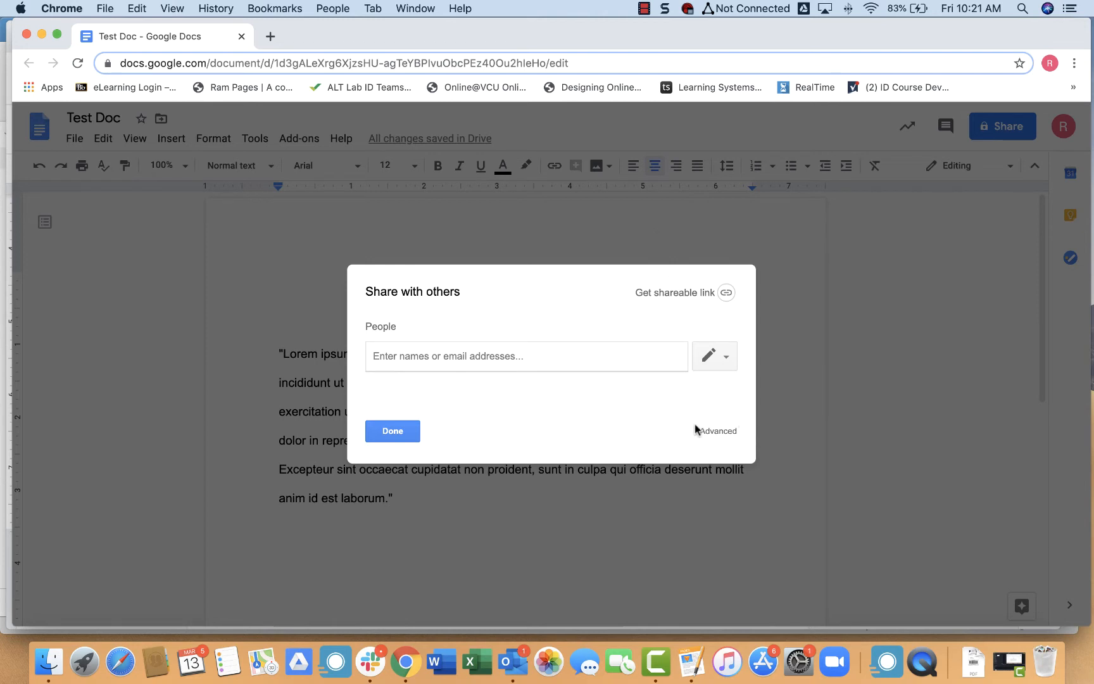
Go to the Advanced sharing settings showing Test Doc is private to the owner
left_click(718, 430)
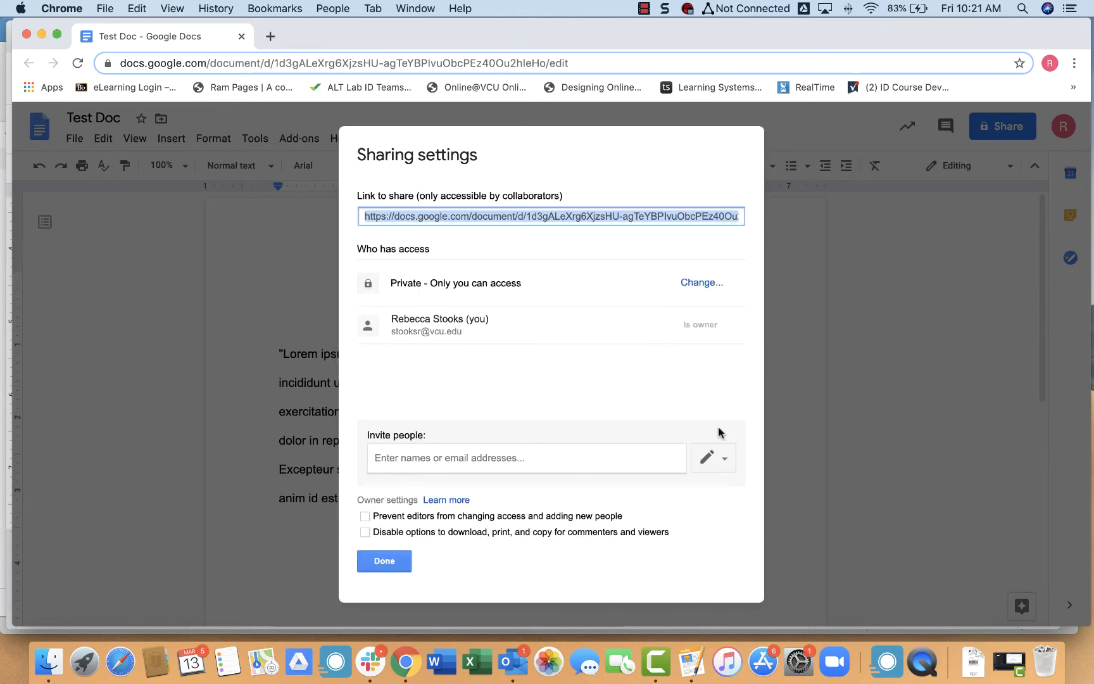
mouse_move(635, 392)
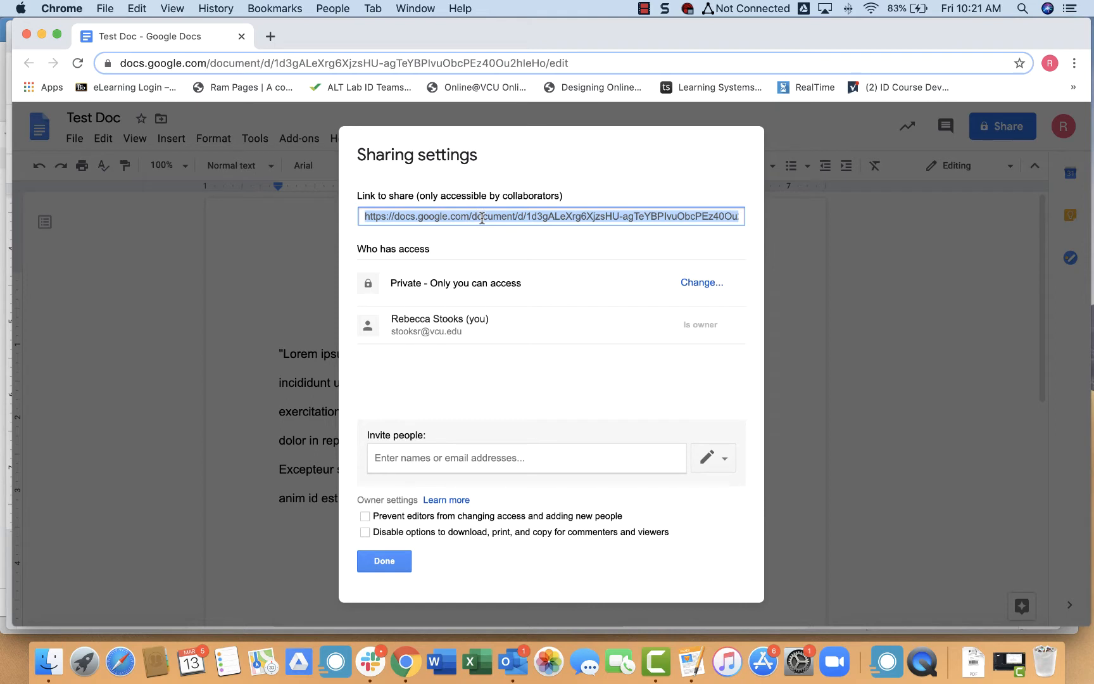
mouse_move(388, 182)
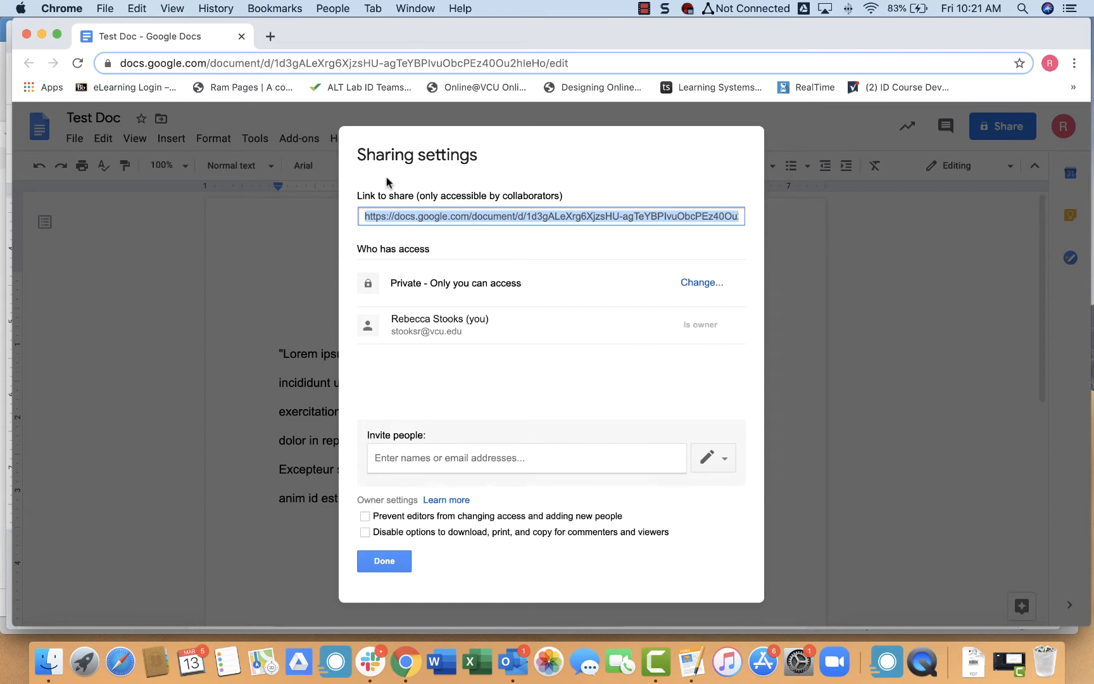
mouse_move(360, 341)
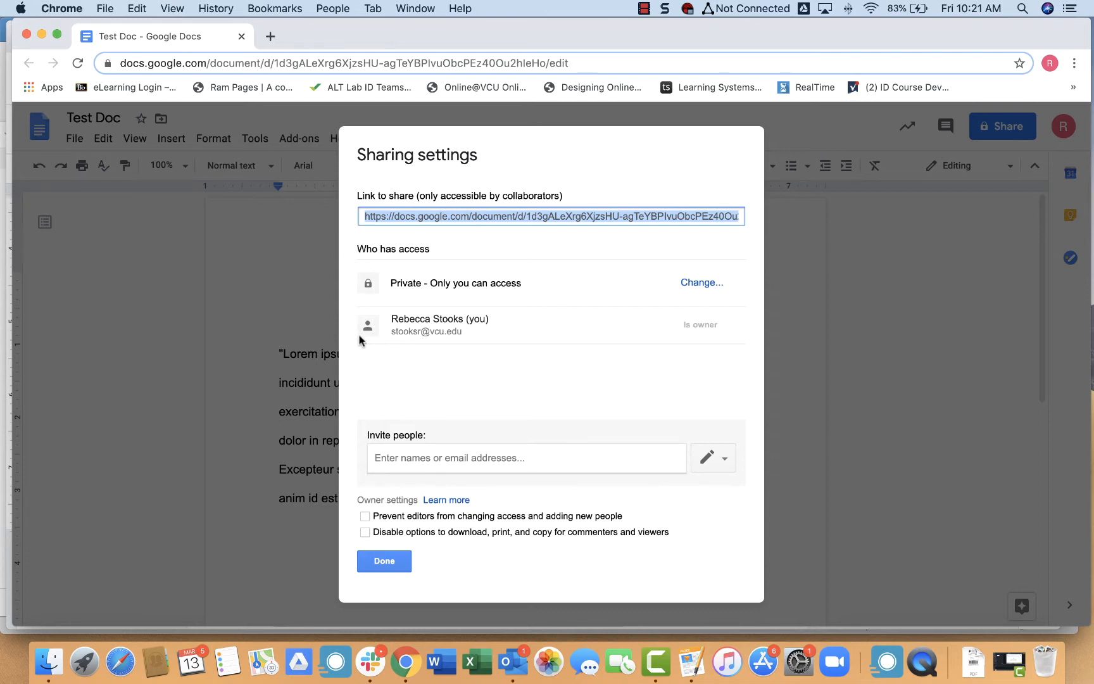
mouse_move(407, 232)
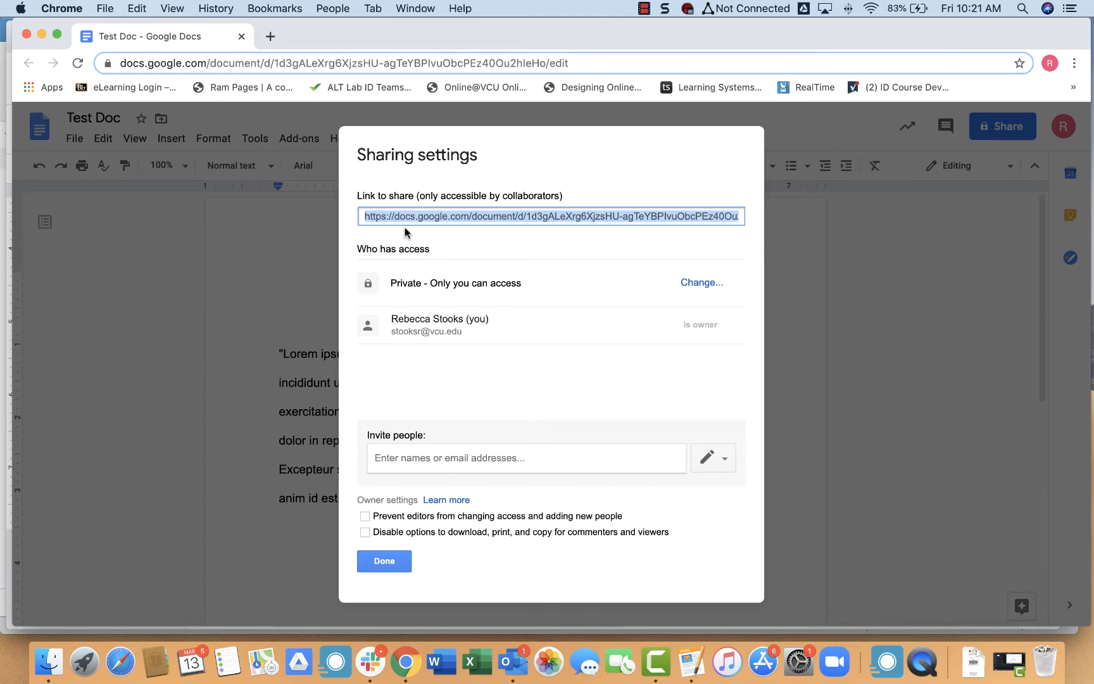
mouse_move(375, 267)
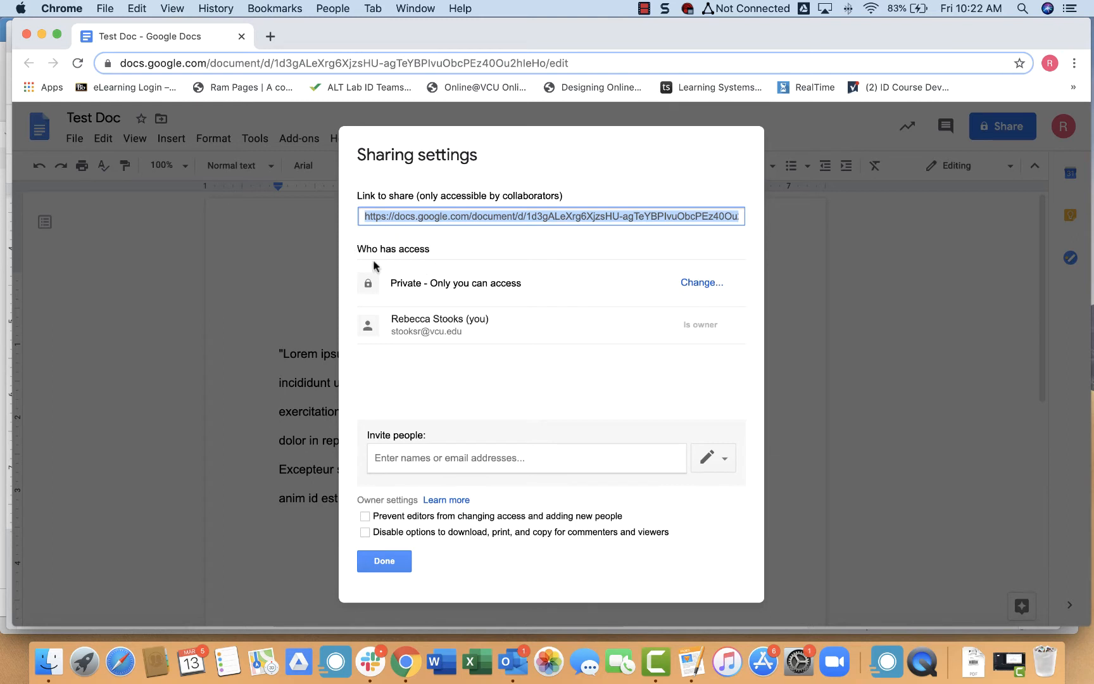
mouse_move(370, 290)
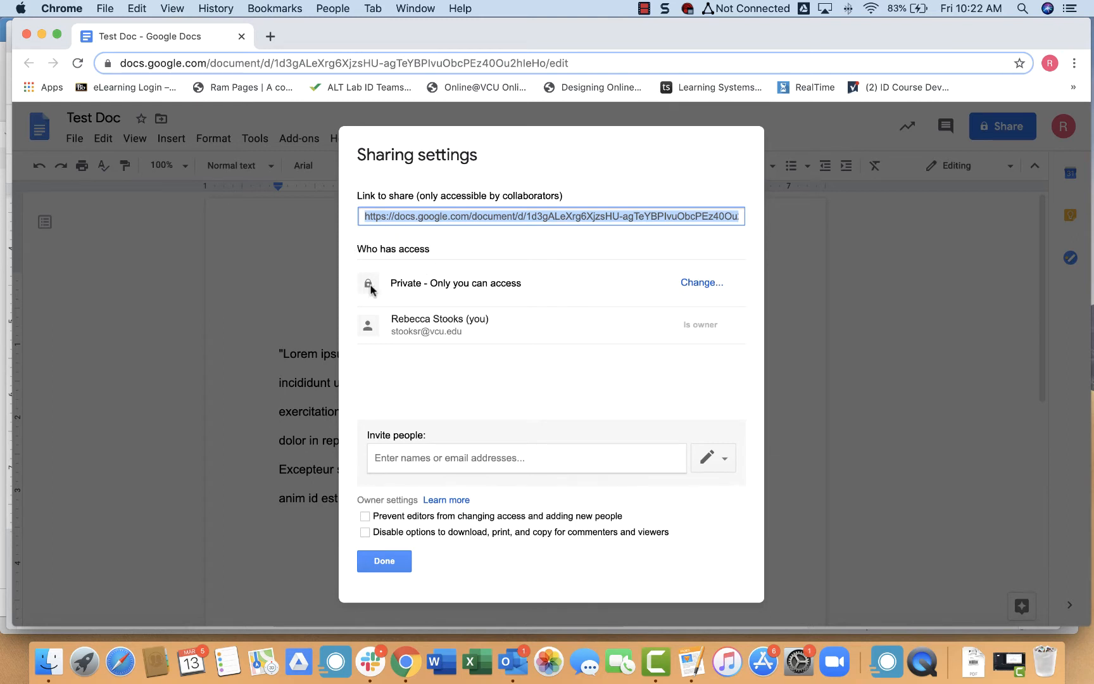
mouse_move(425, 282)
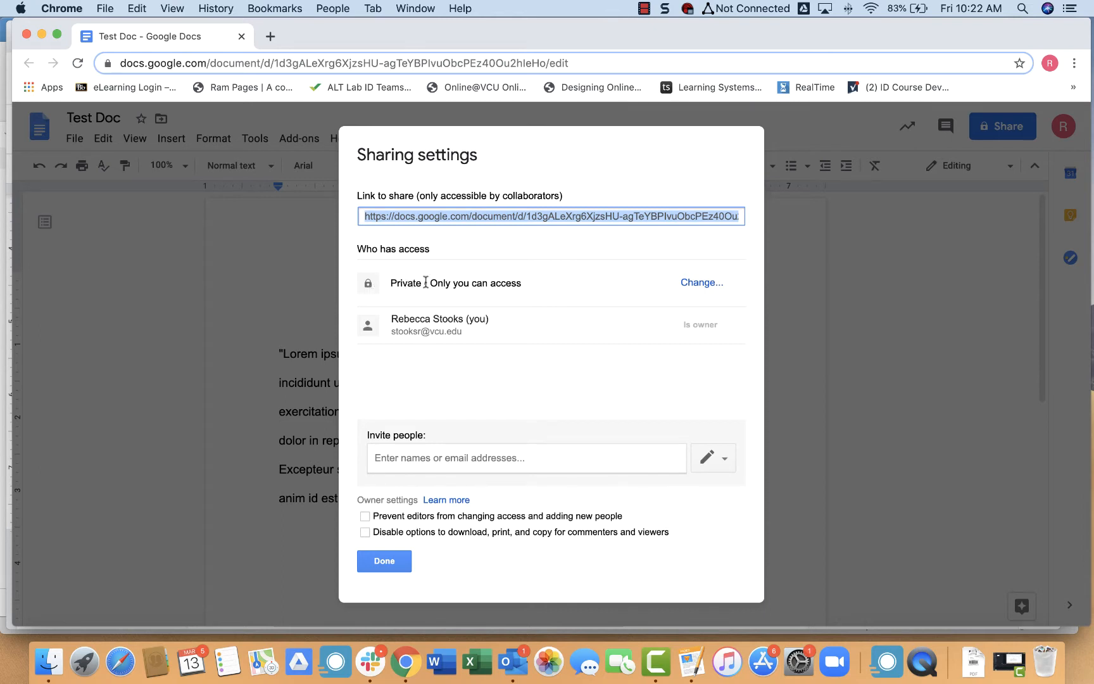
mouse_move(470, 282)
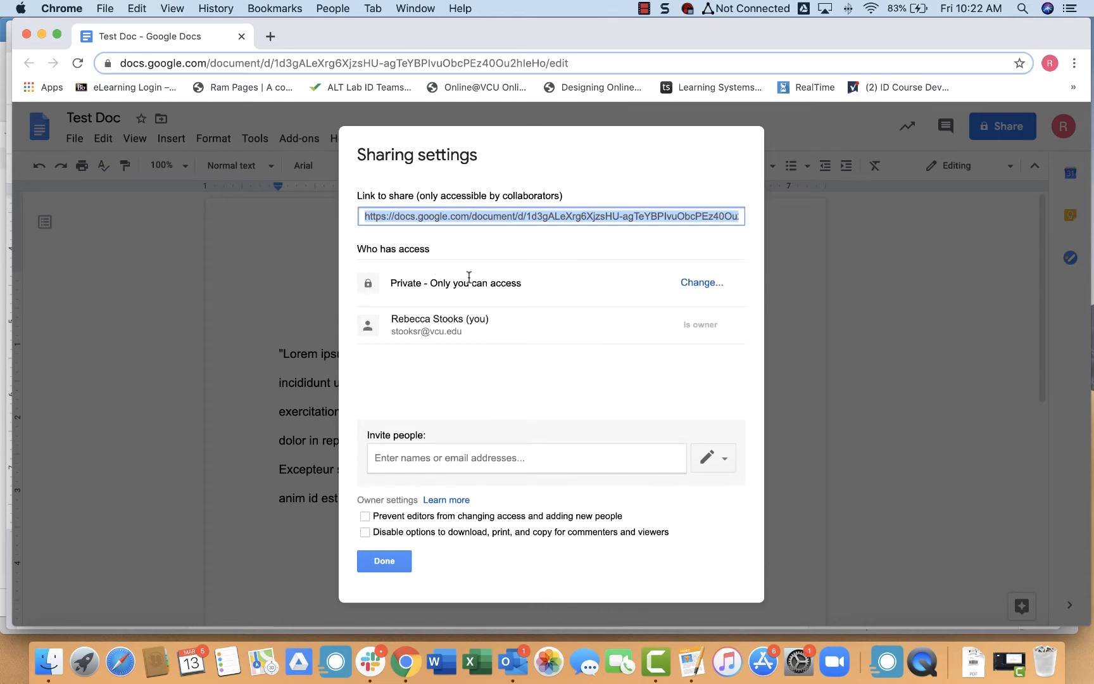
mouse_move(701, 282)
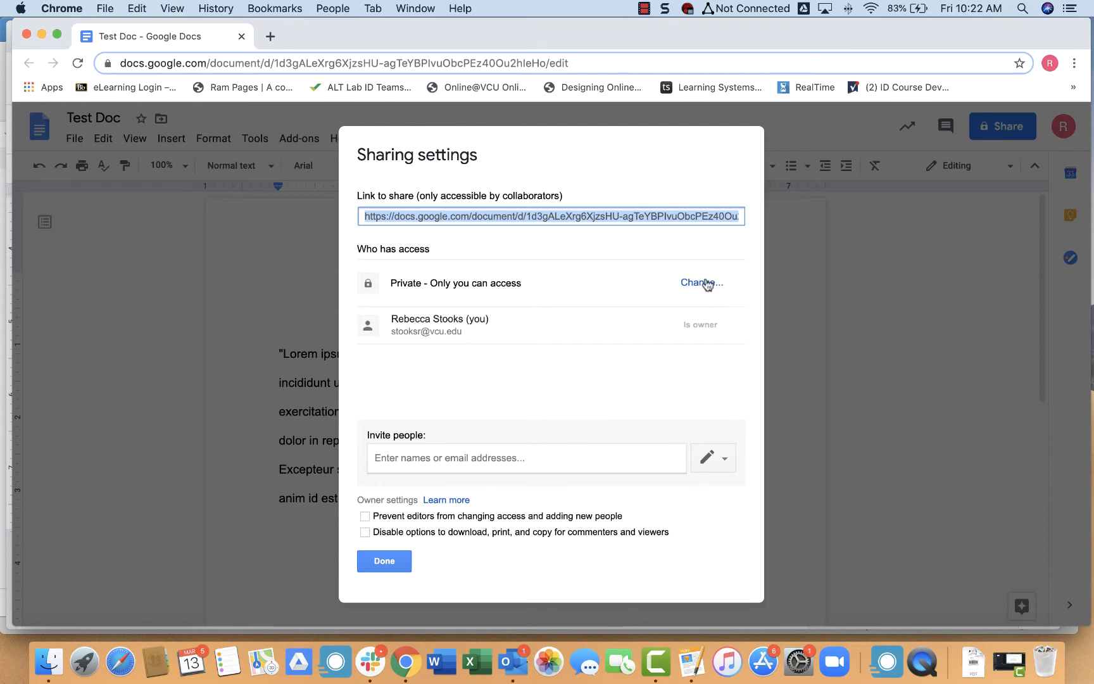
left_click(701, 283)
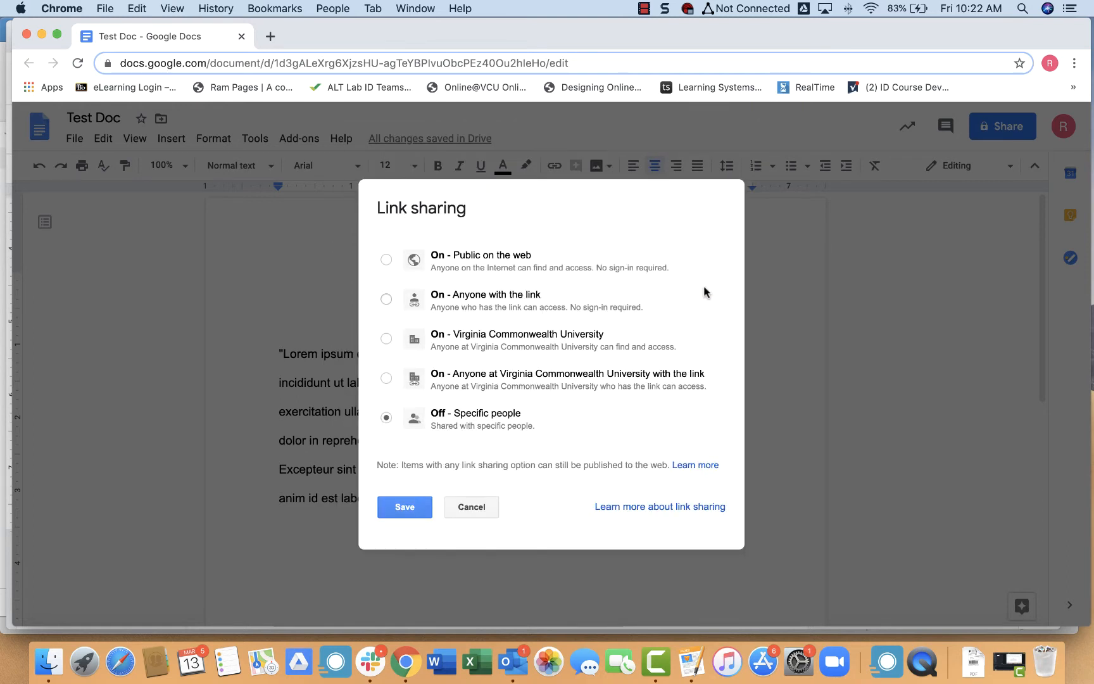
mouse_move(458, 214)
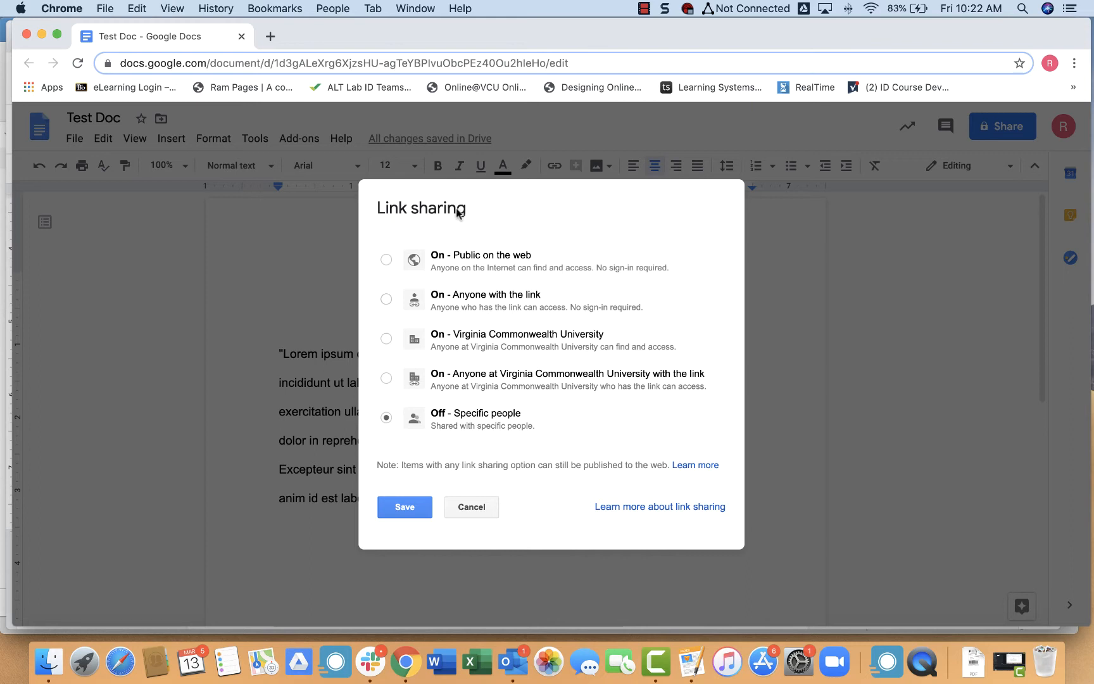
mouse_move(386, 259)
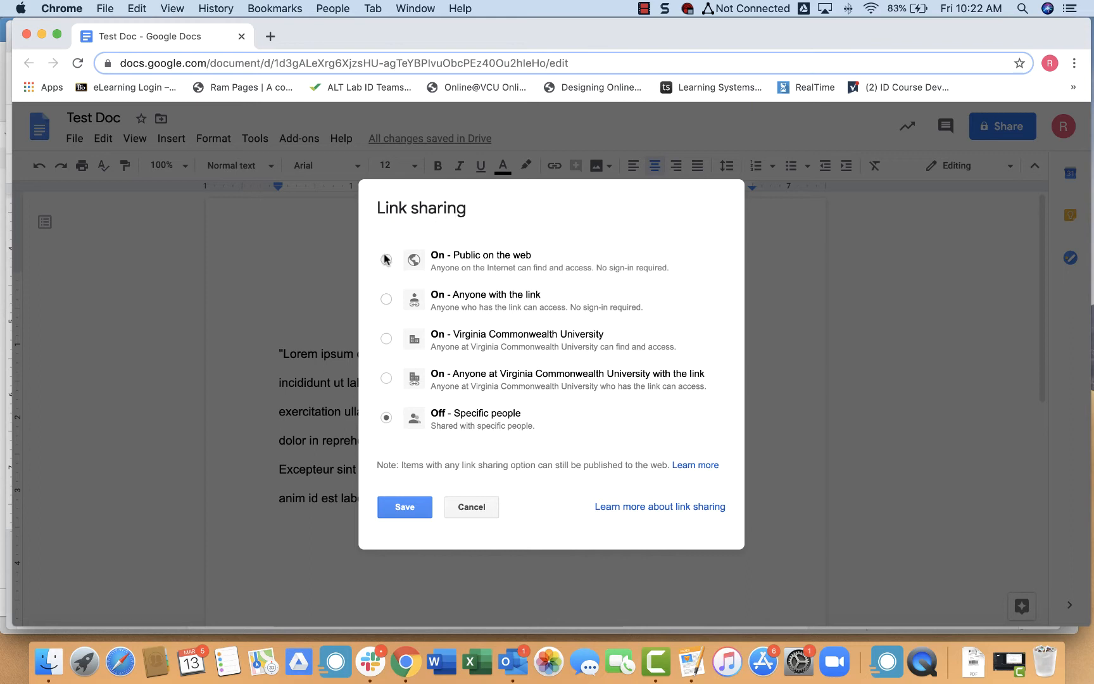
mouse_move(388, 307)
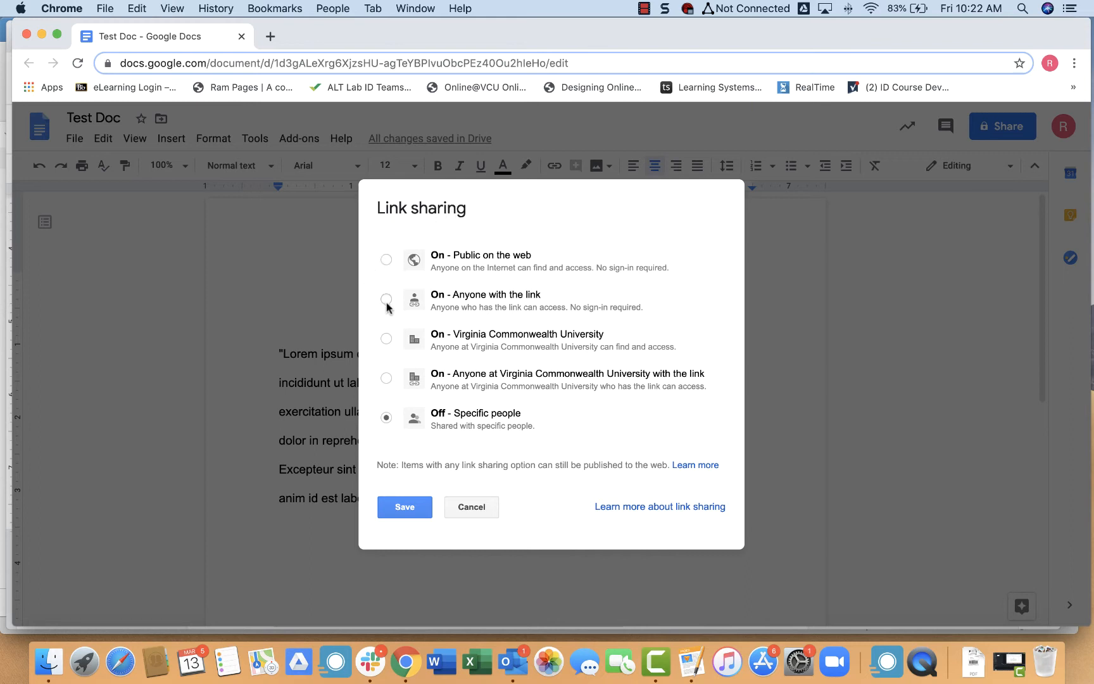
mouse_move(370, 328)
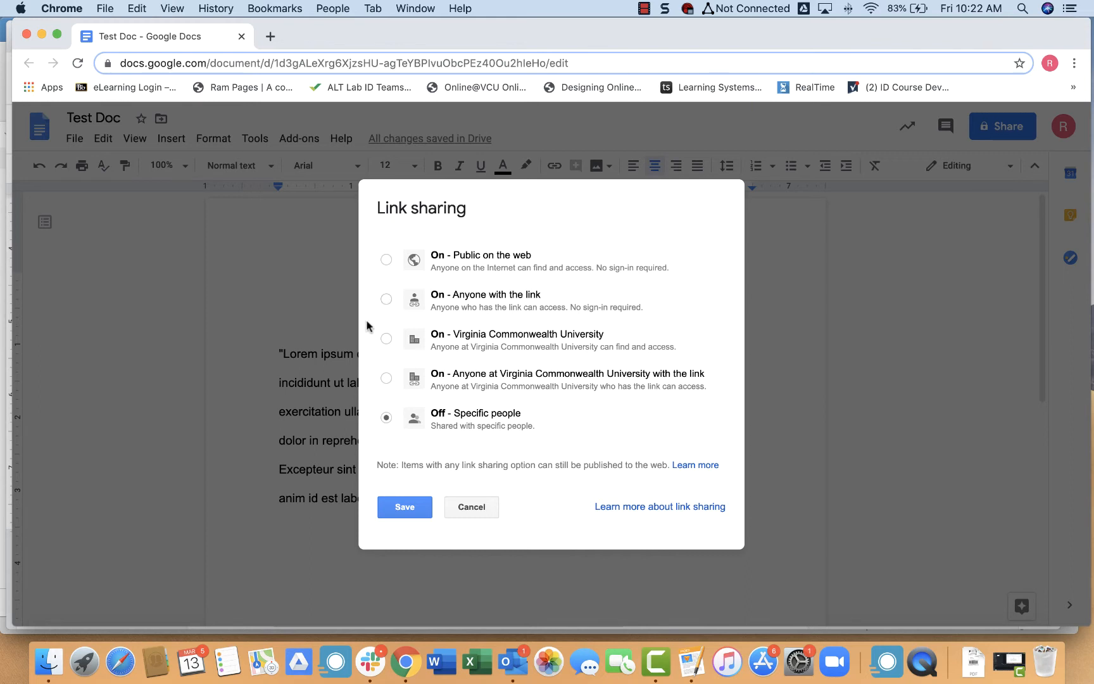
mouse_move(378, 338)
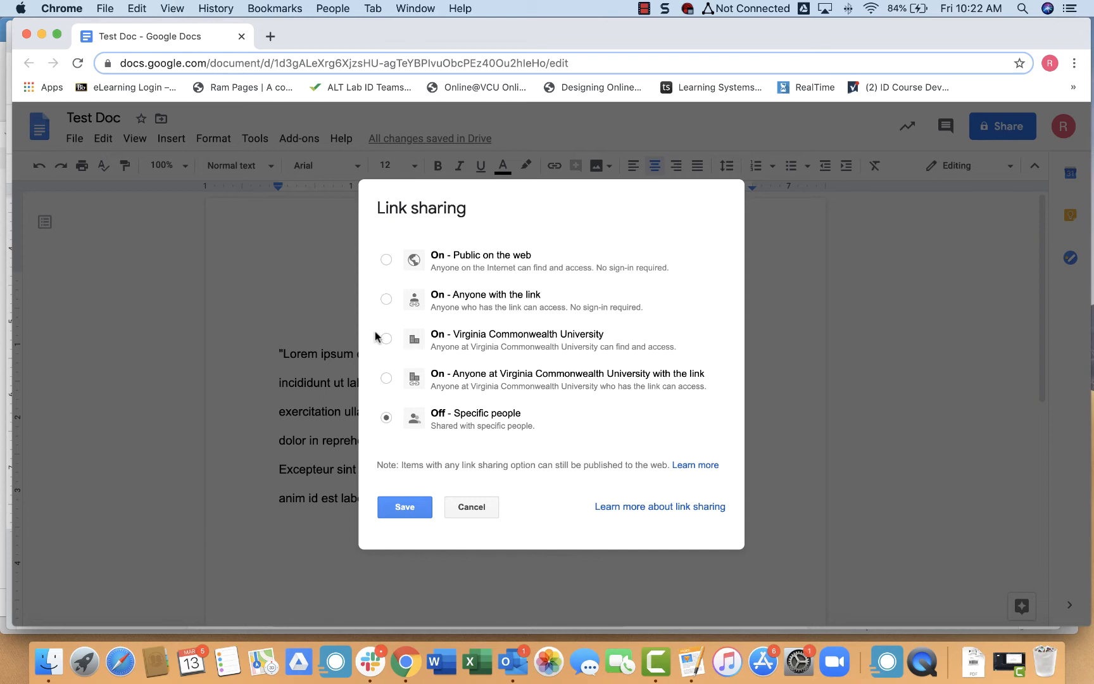
mouse_move(387, 300)
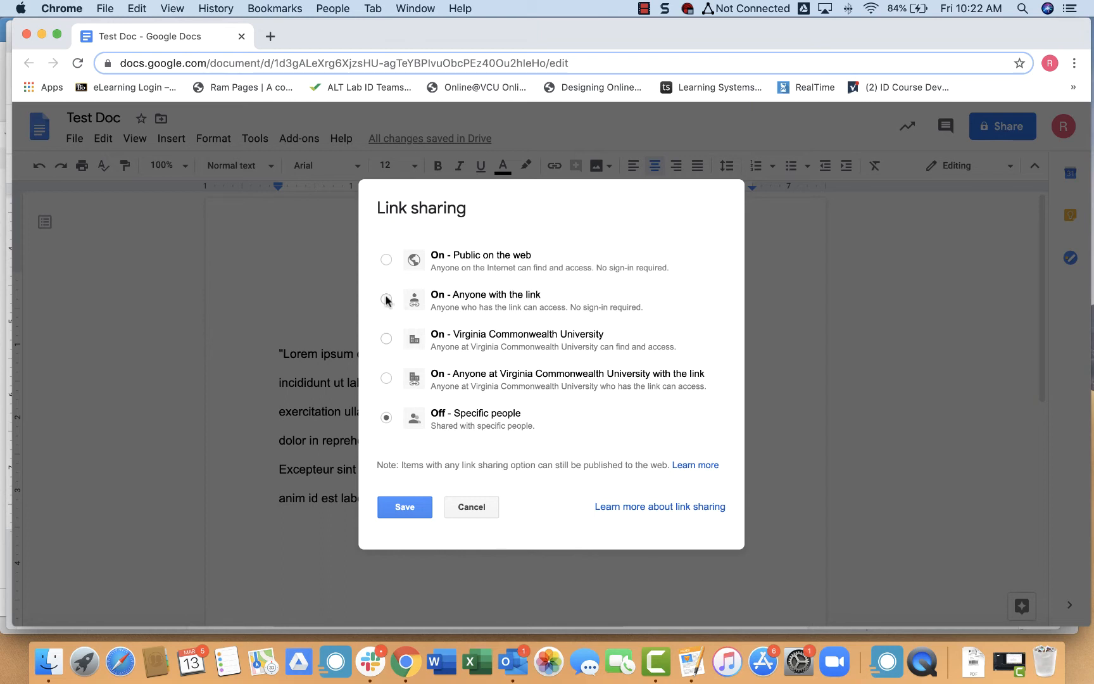
mouse_move(377, 377)
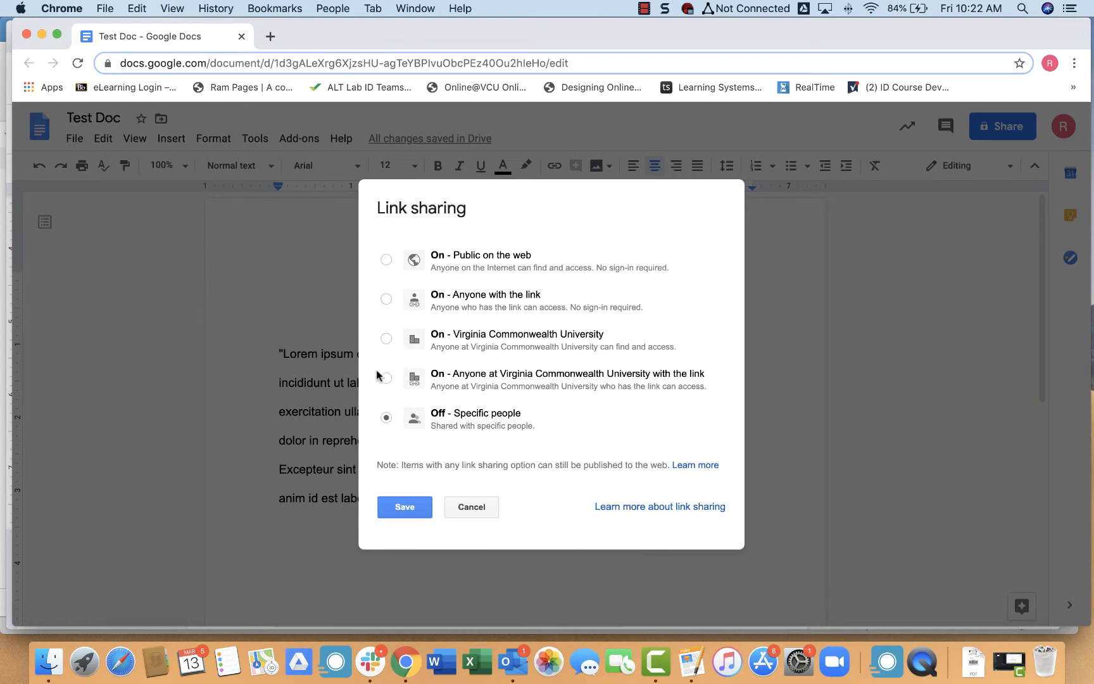
mouse_move(603, 389)
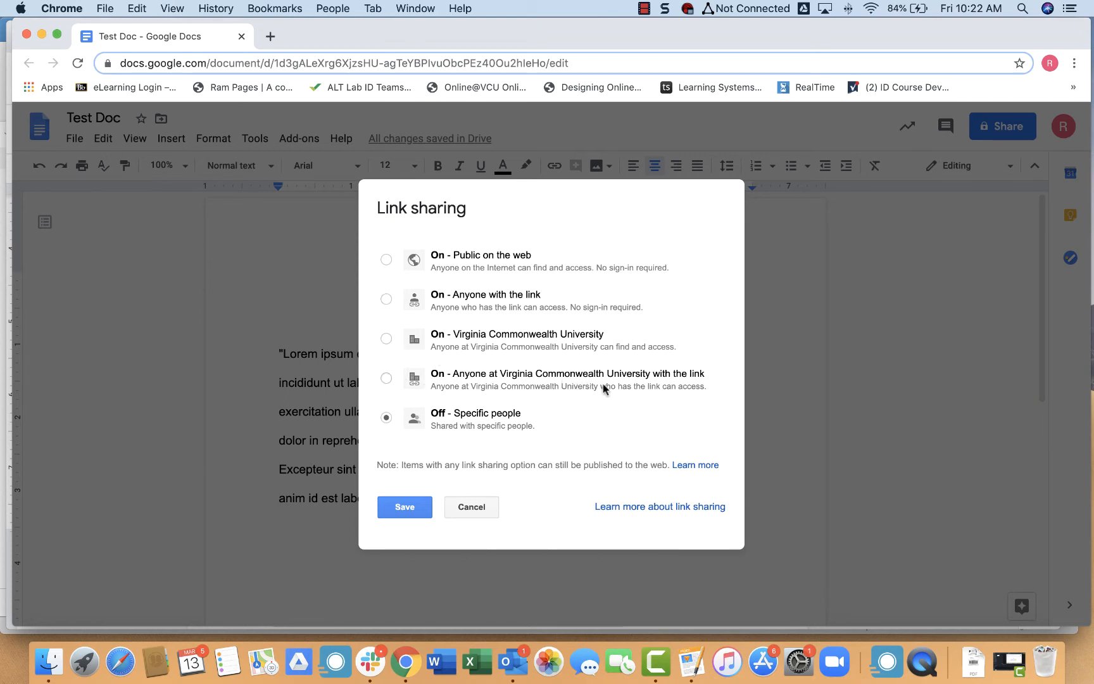
mouse_move(477, 432)
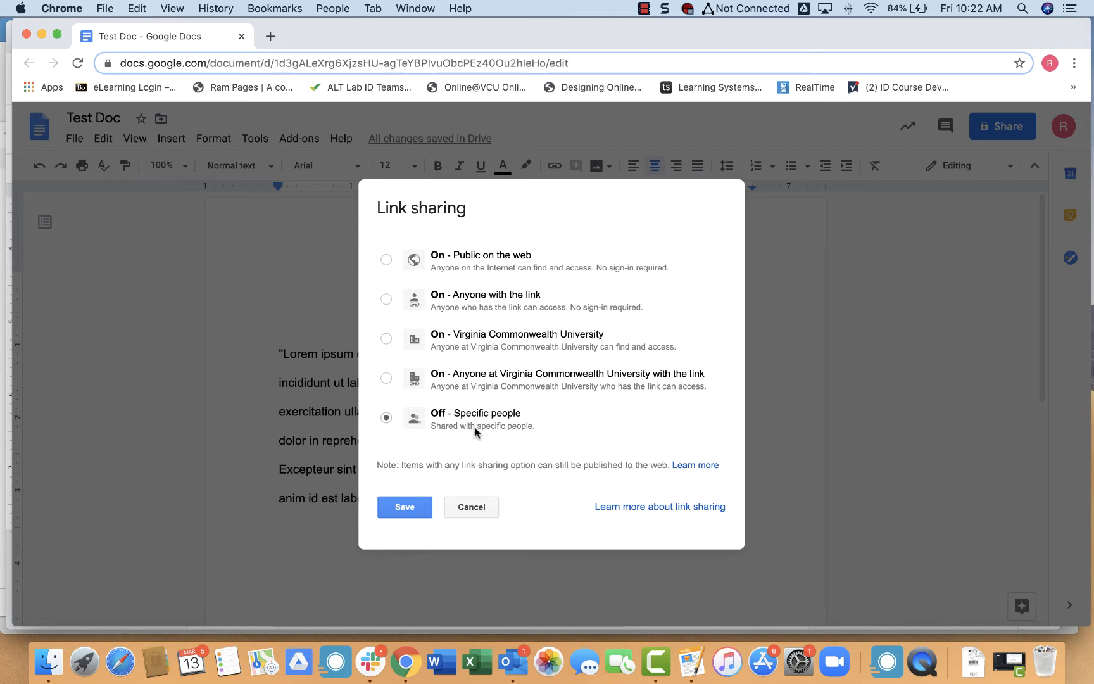
mouse_move(454, 340)
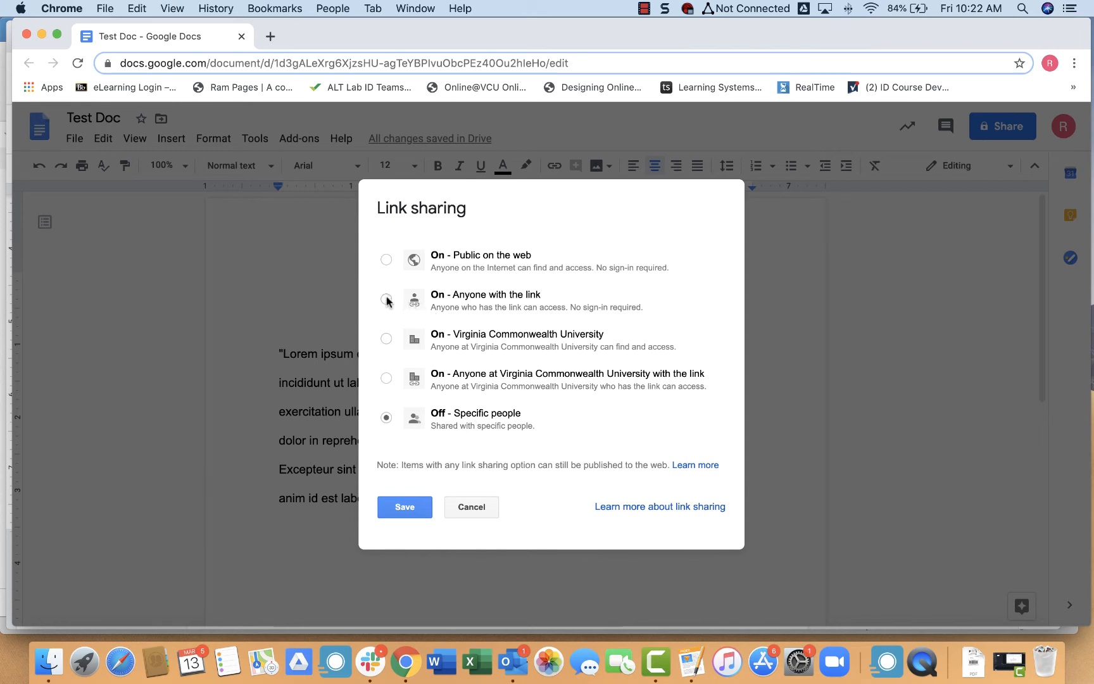
Set link sharing to 'On - Anyone with the link' and show the Can edit / comment / view choices
left_click(387, 299)
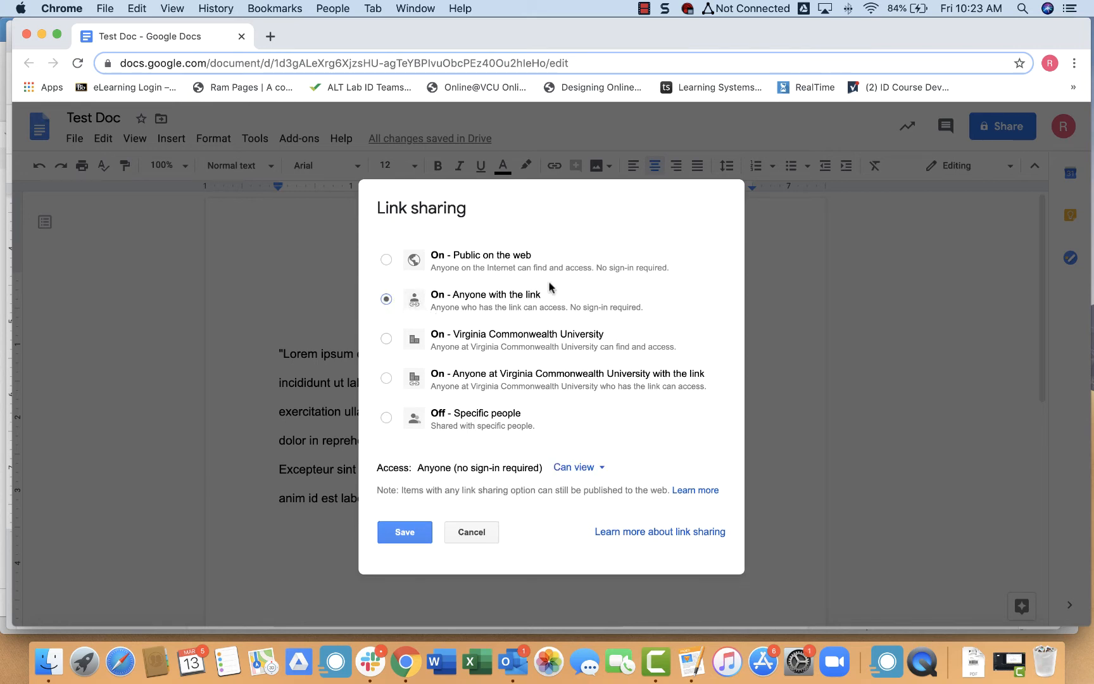
mouse_move(636, 480)
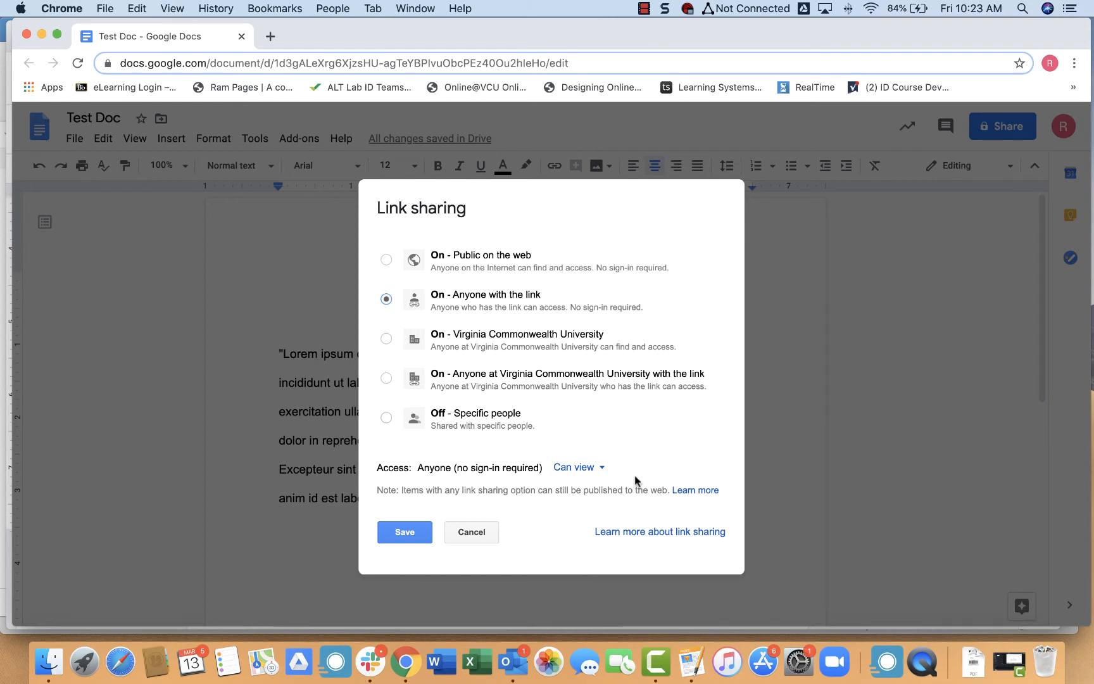
mouse_move(623, 444)
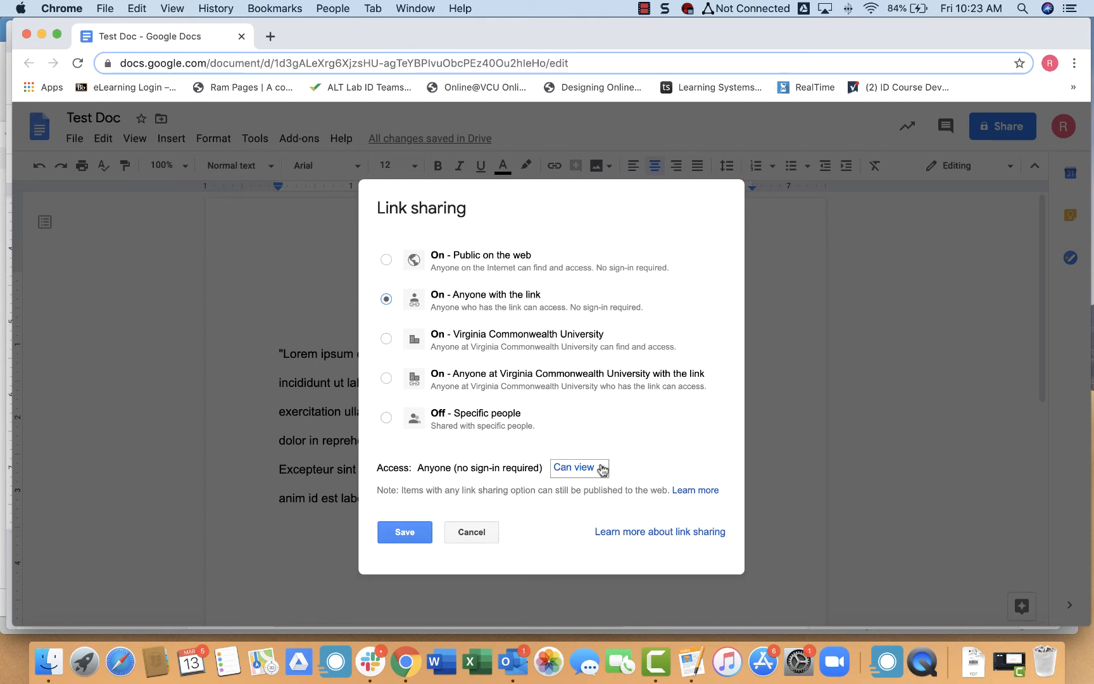
mouse_move(412, 480)
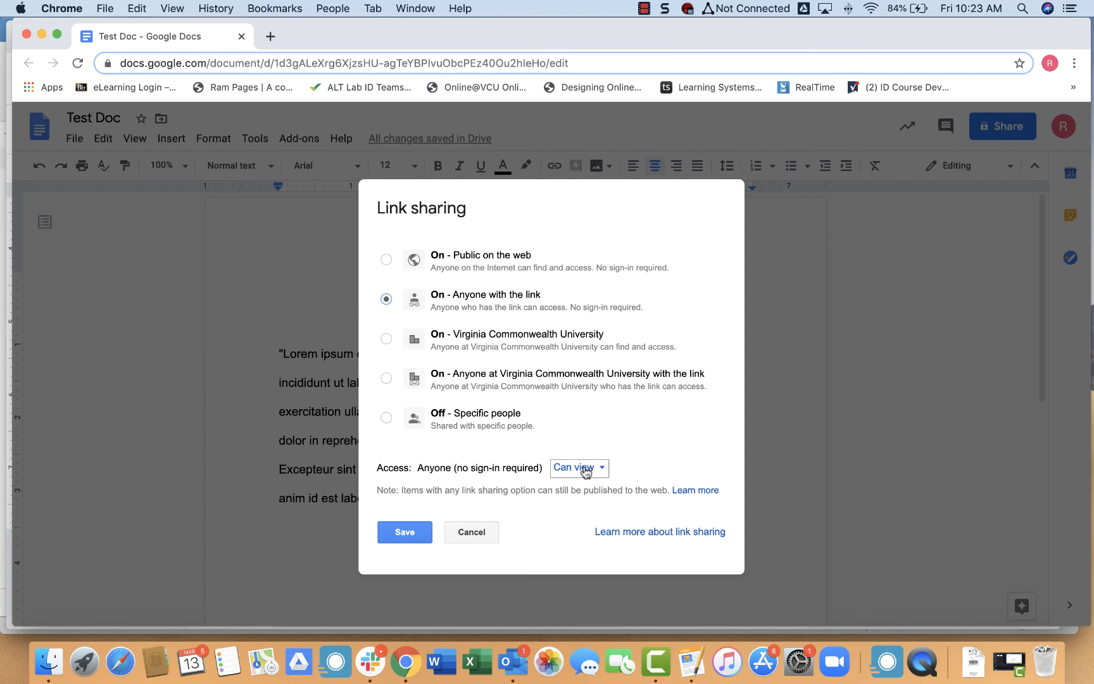
mouse_move(607, 479)
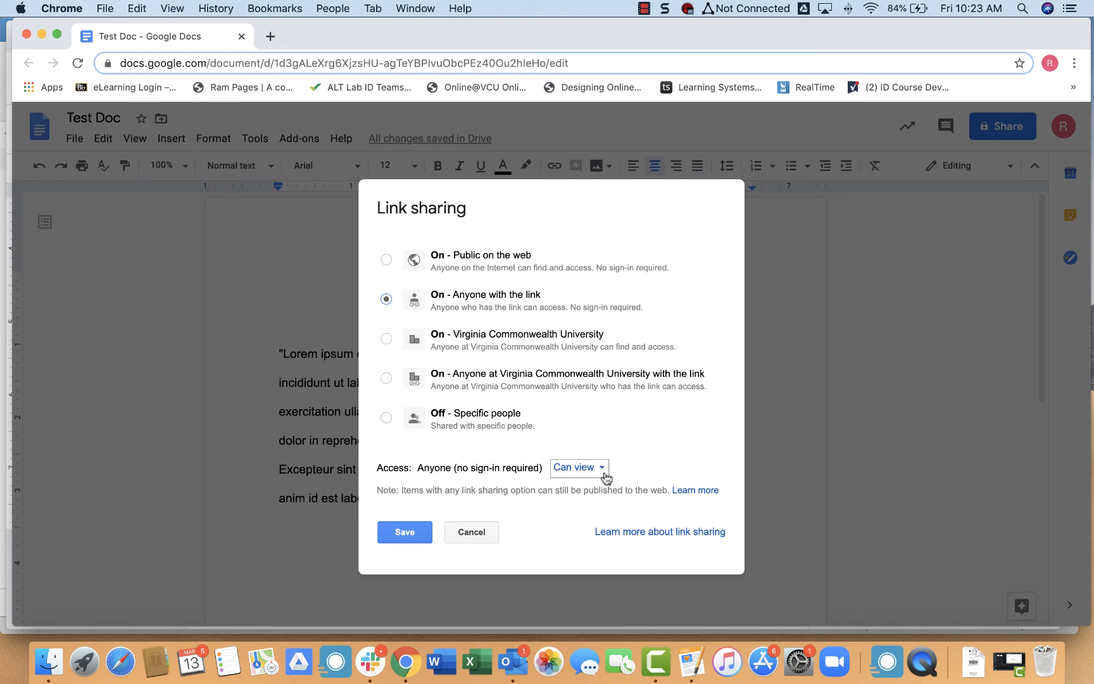
left_click(578, 467)
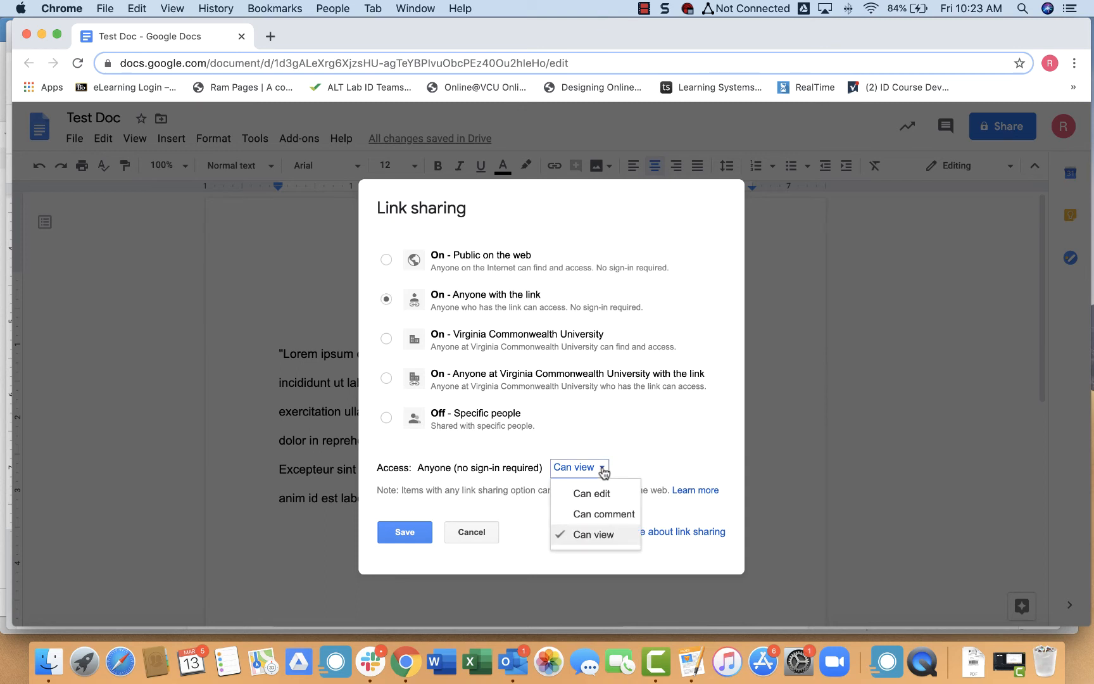
mouse_move(583, 514)
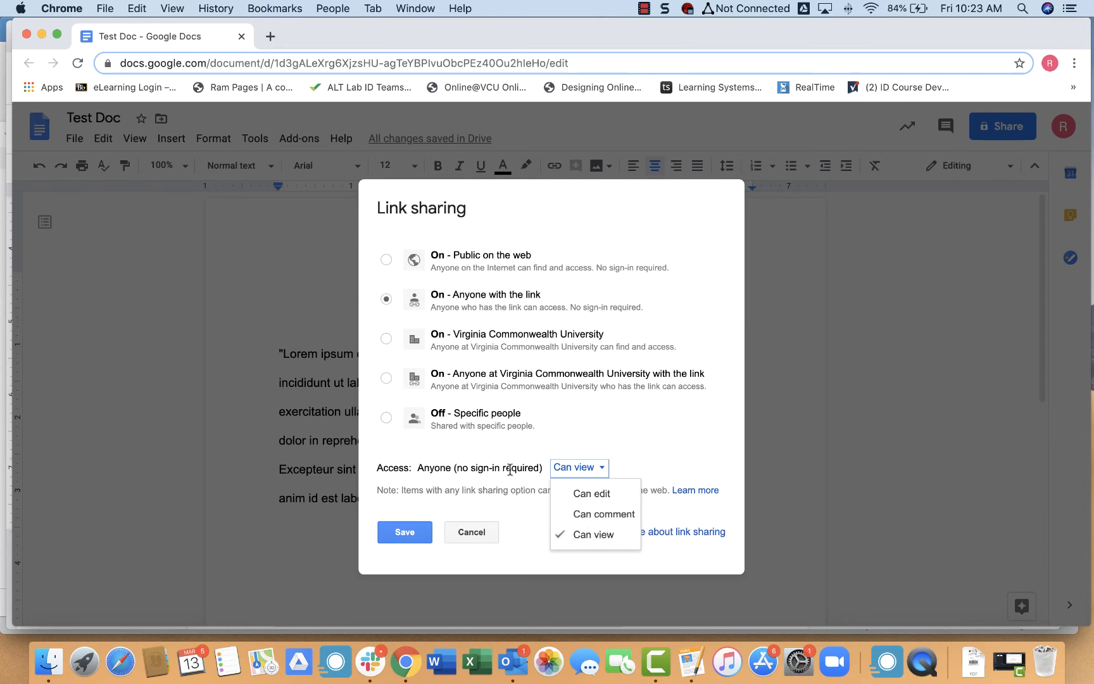
mouse_move(585, 485)
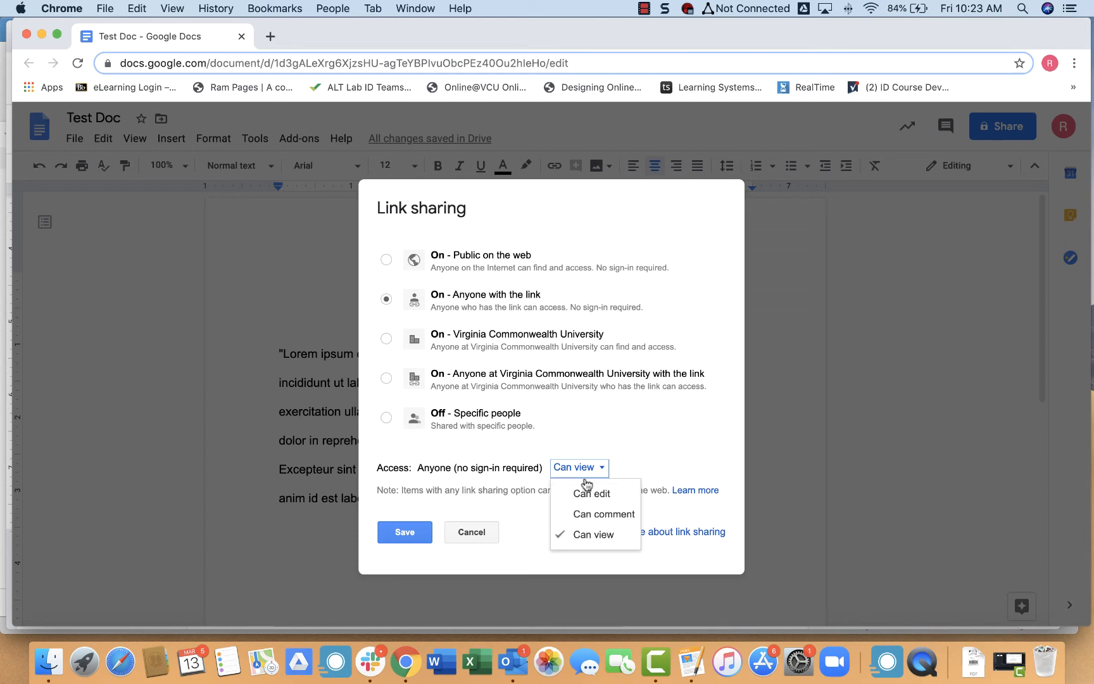
mouse_move(590, 493)
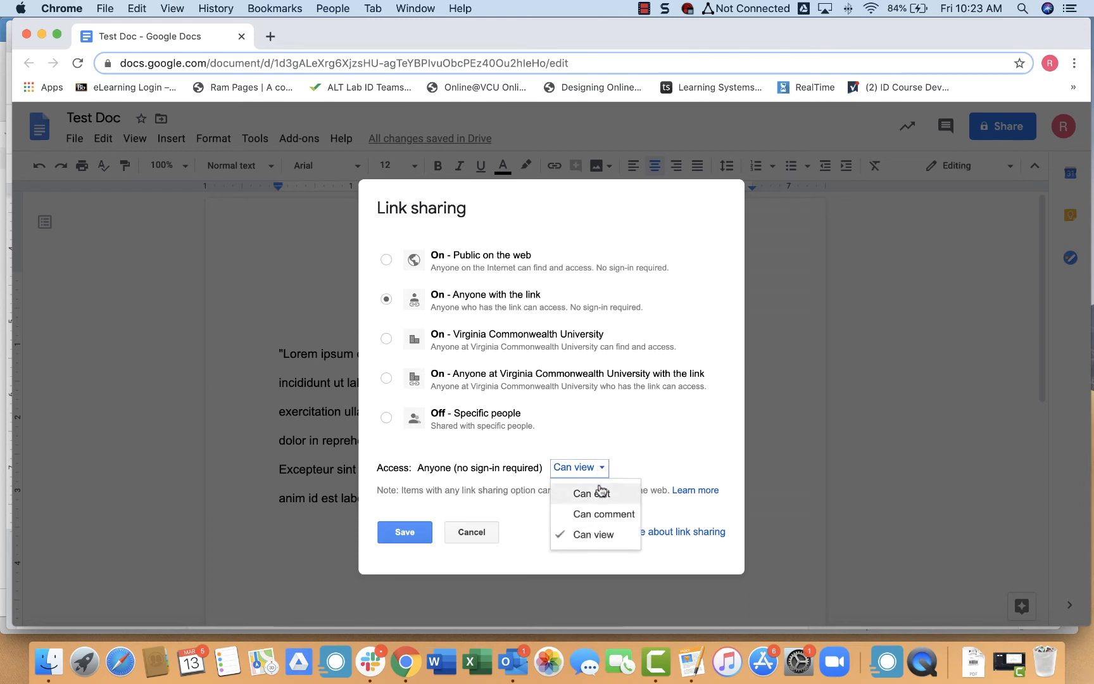
mouse_move(615, 524)
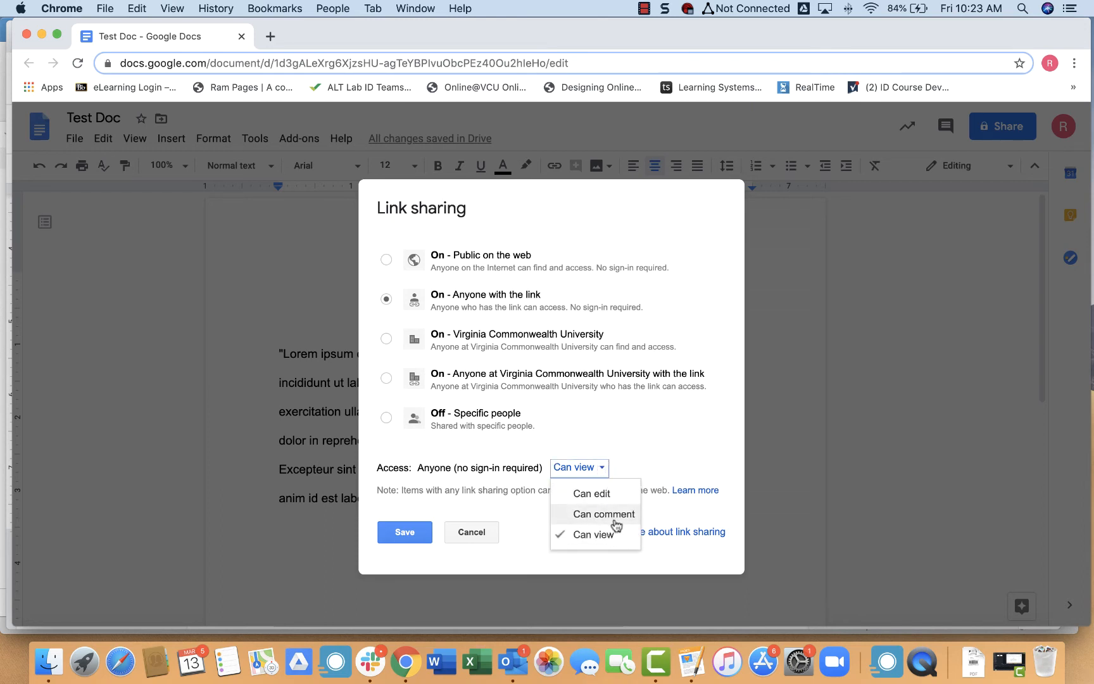
mouse_move(615, 471)
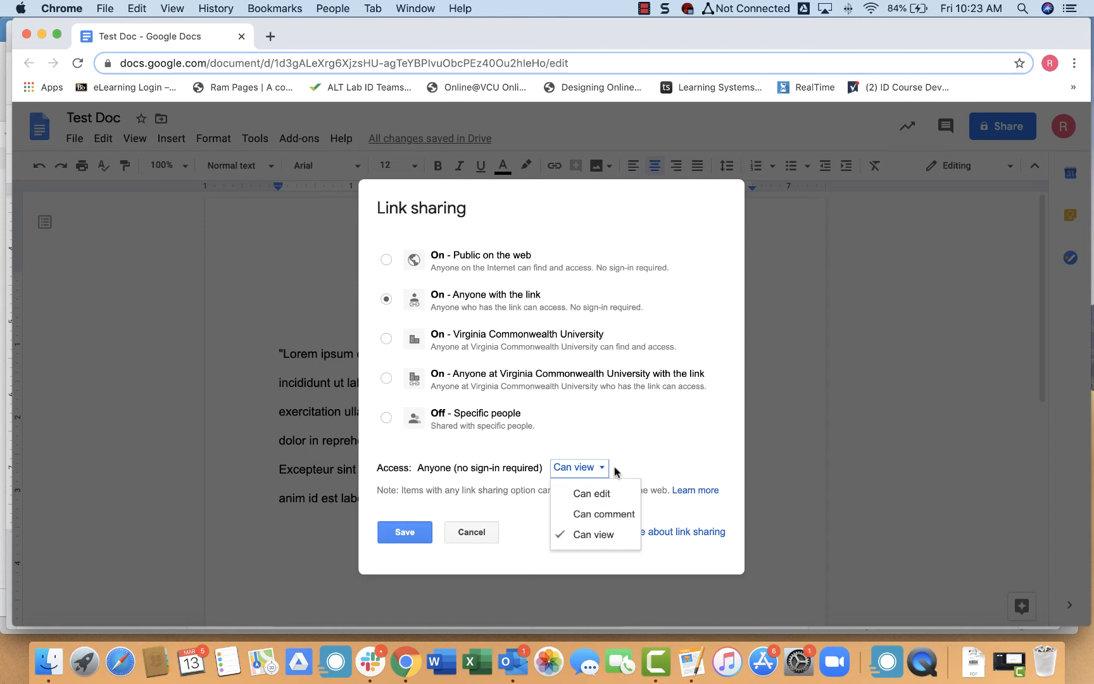
mouse_move(583, 541)
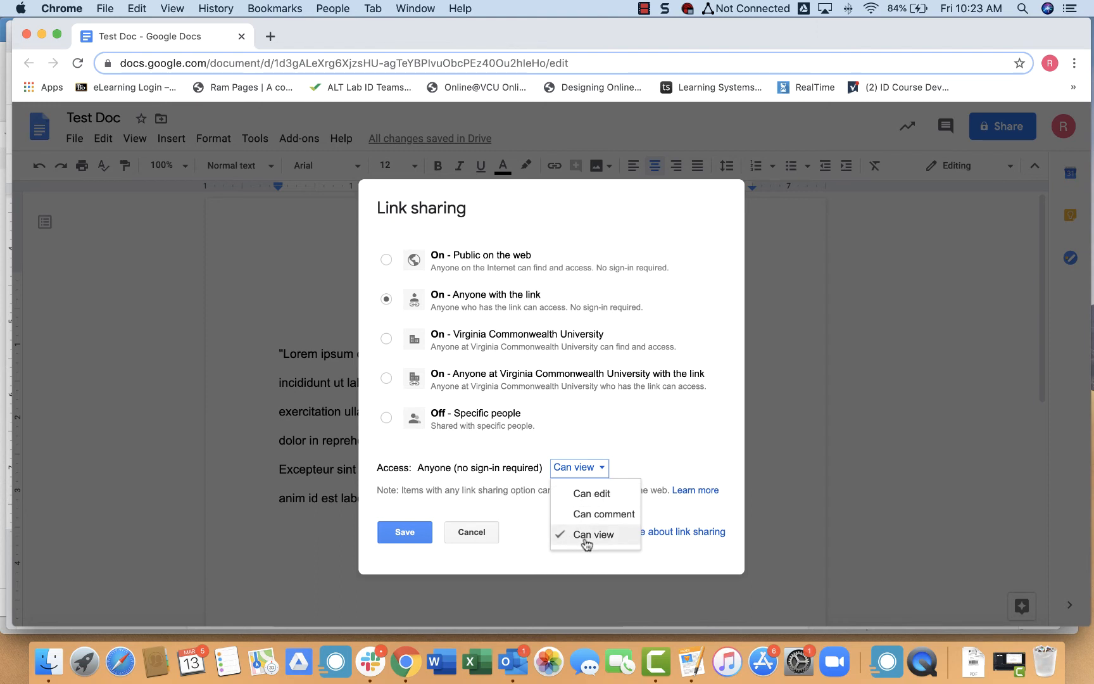
left_click(595, 534)
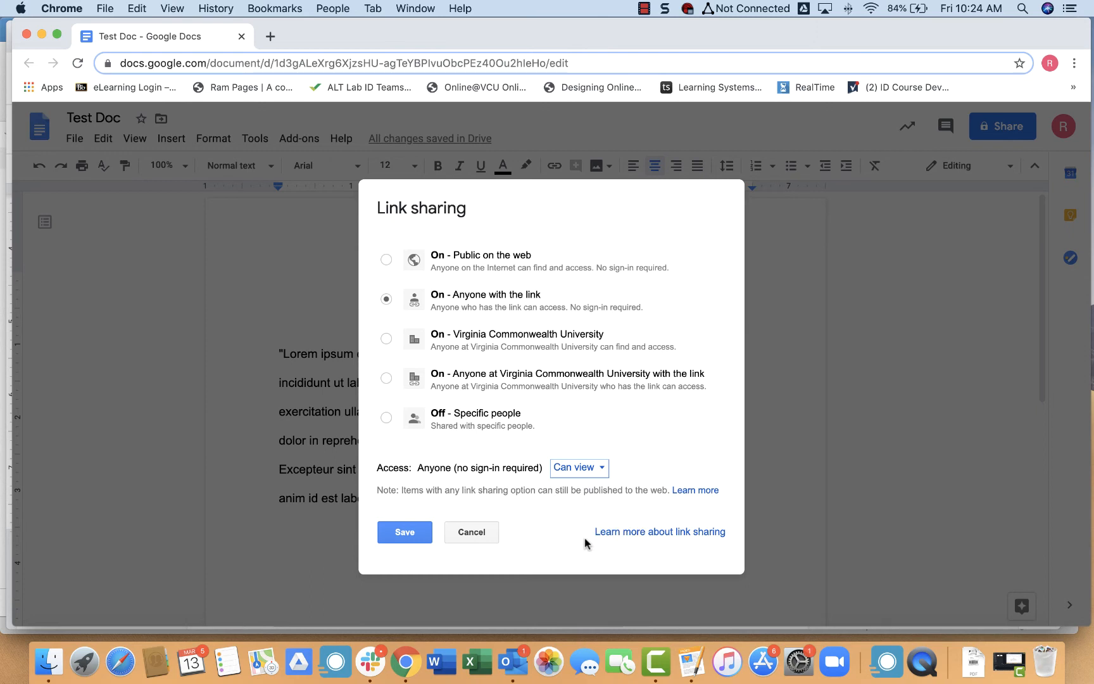
mouse_move(593, 475)
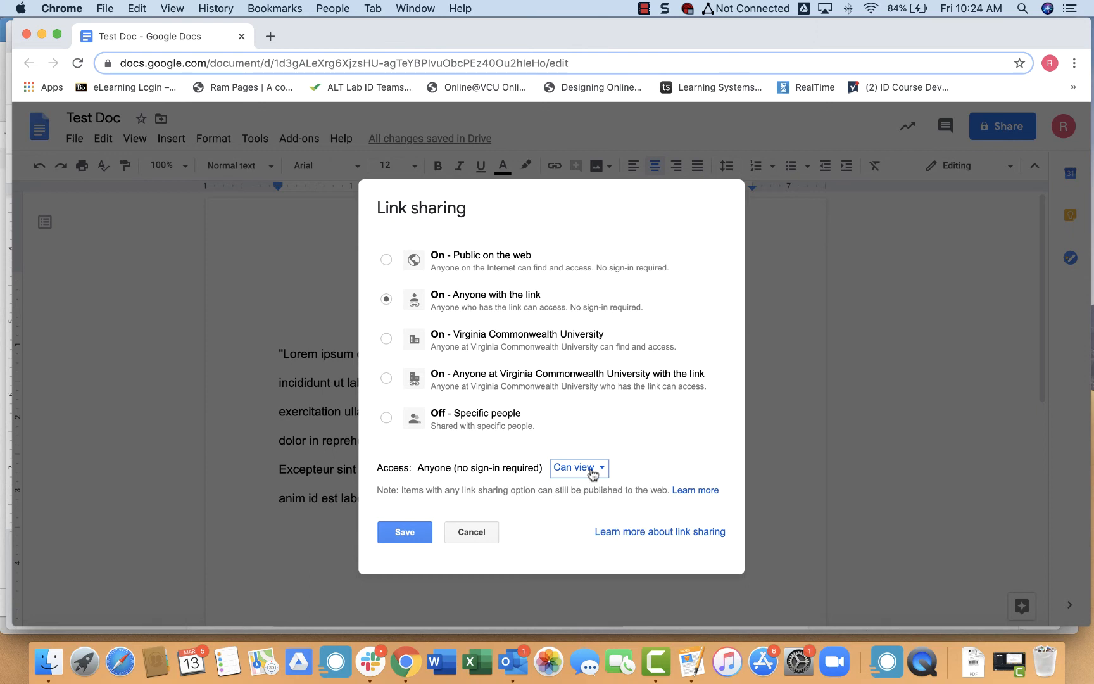
left_click(579, 467)
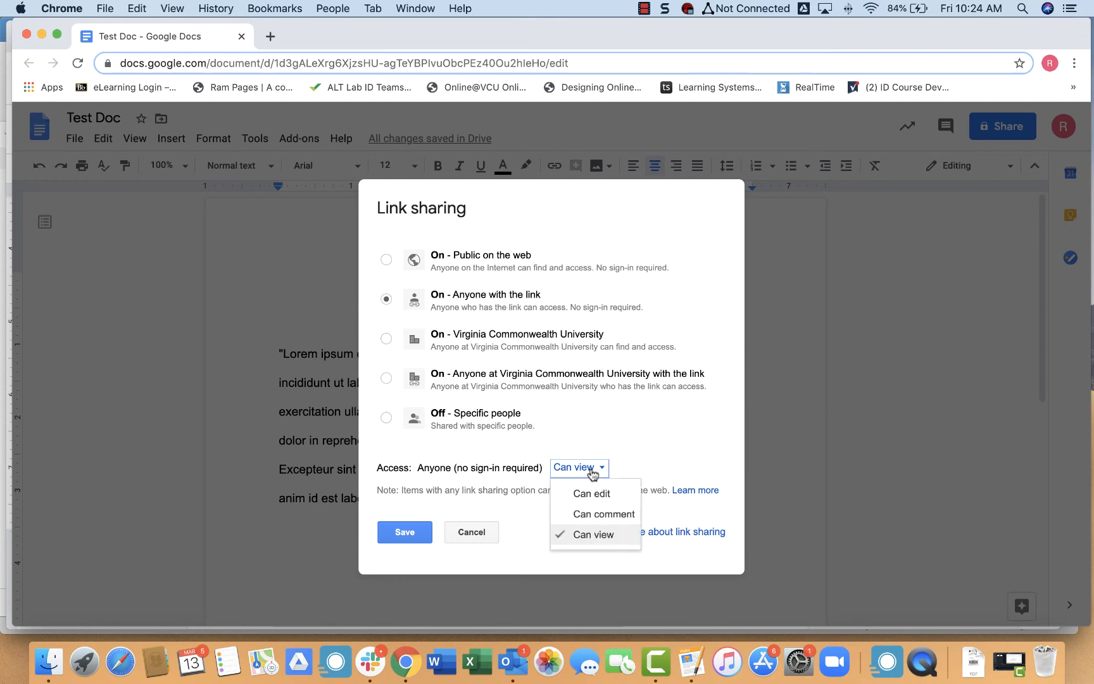
mouse_move(592, 494)
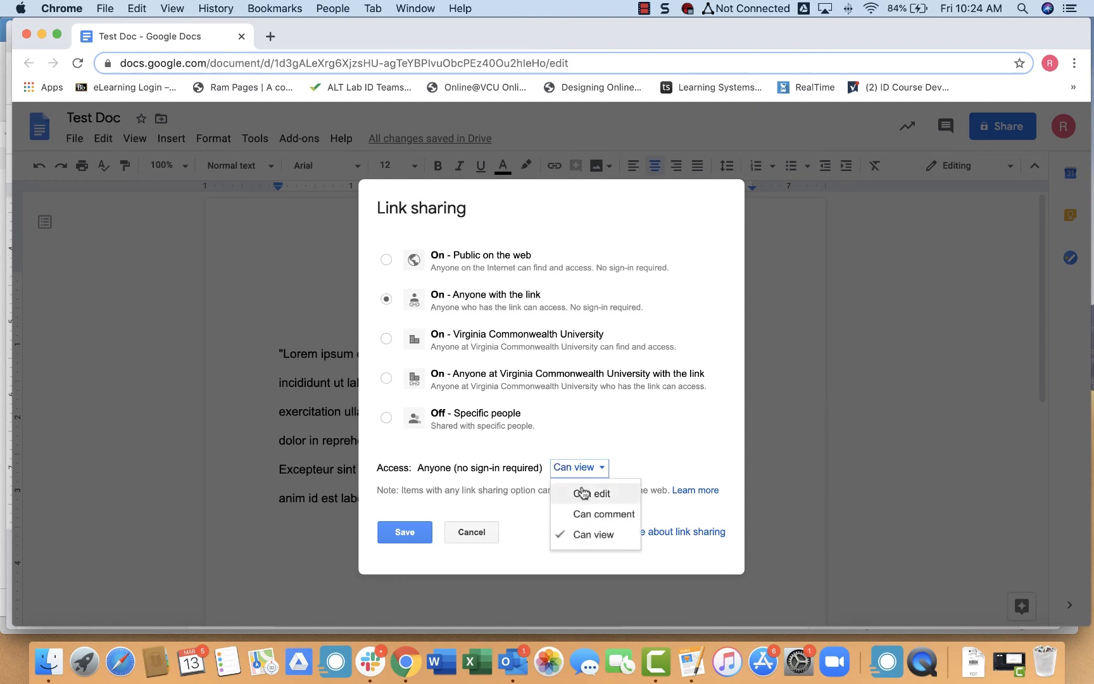
left_click(600, 493)
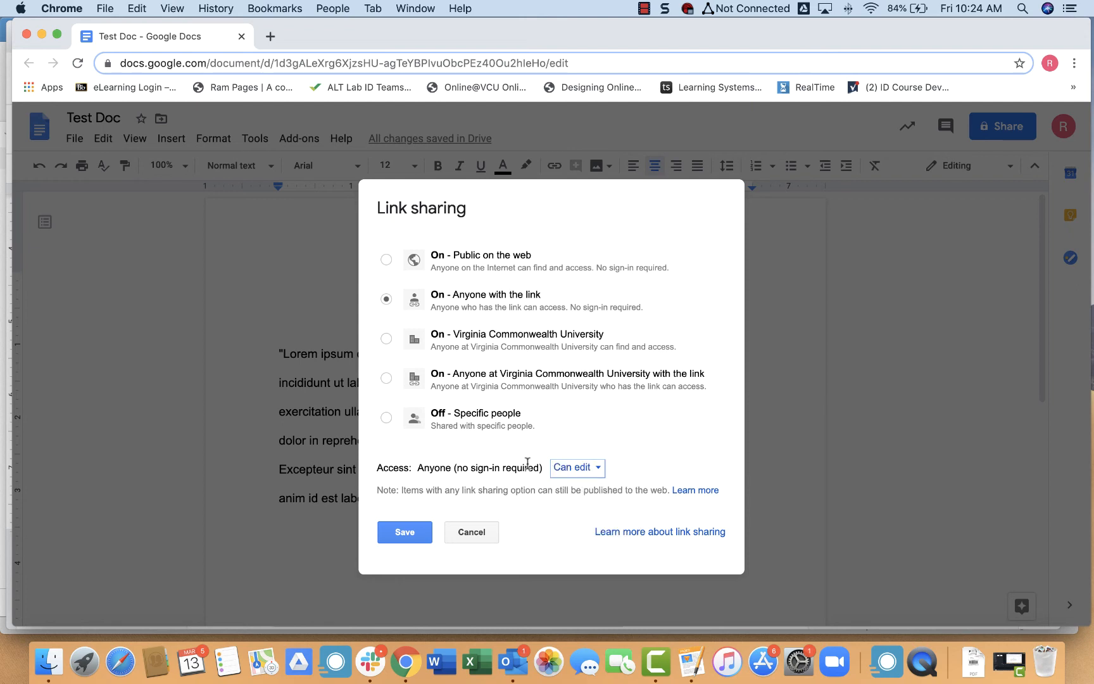
mouse_move(549, 321)
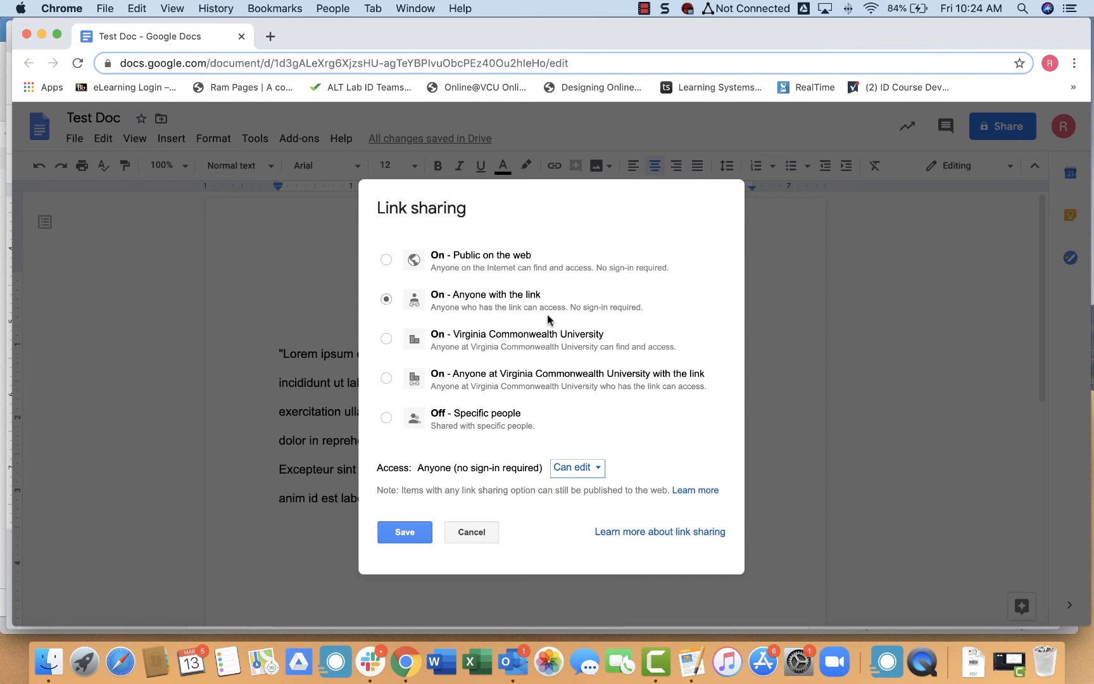
left_click(577, 466)
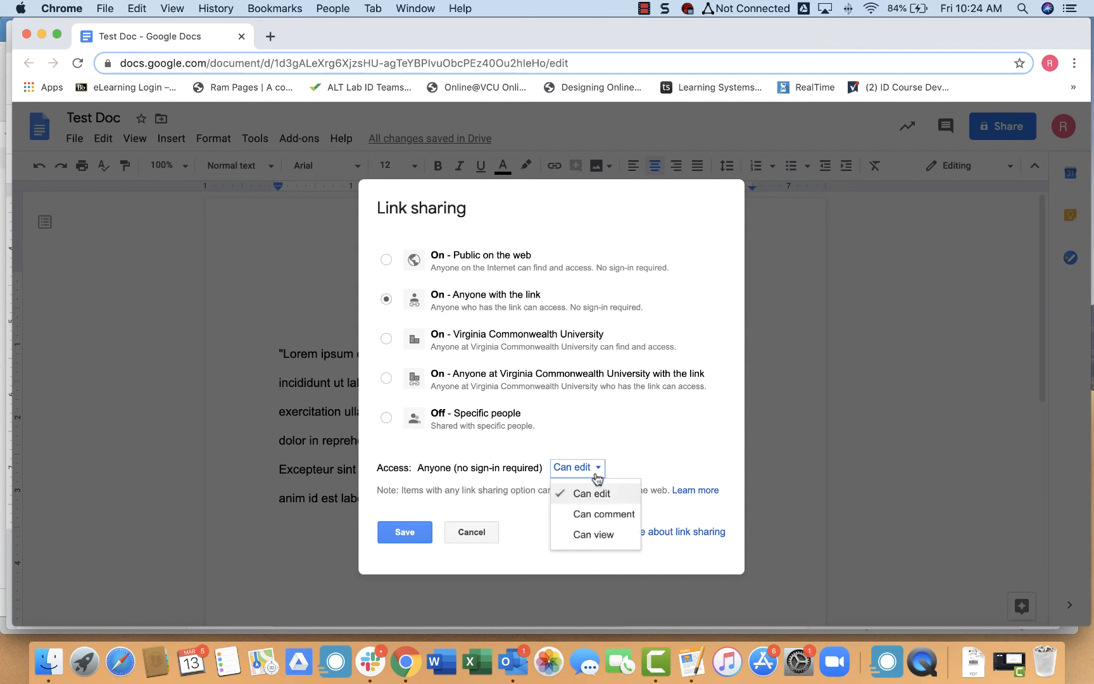
mouse_move(611, 502)
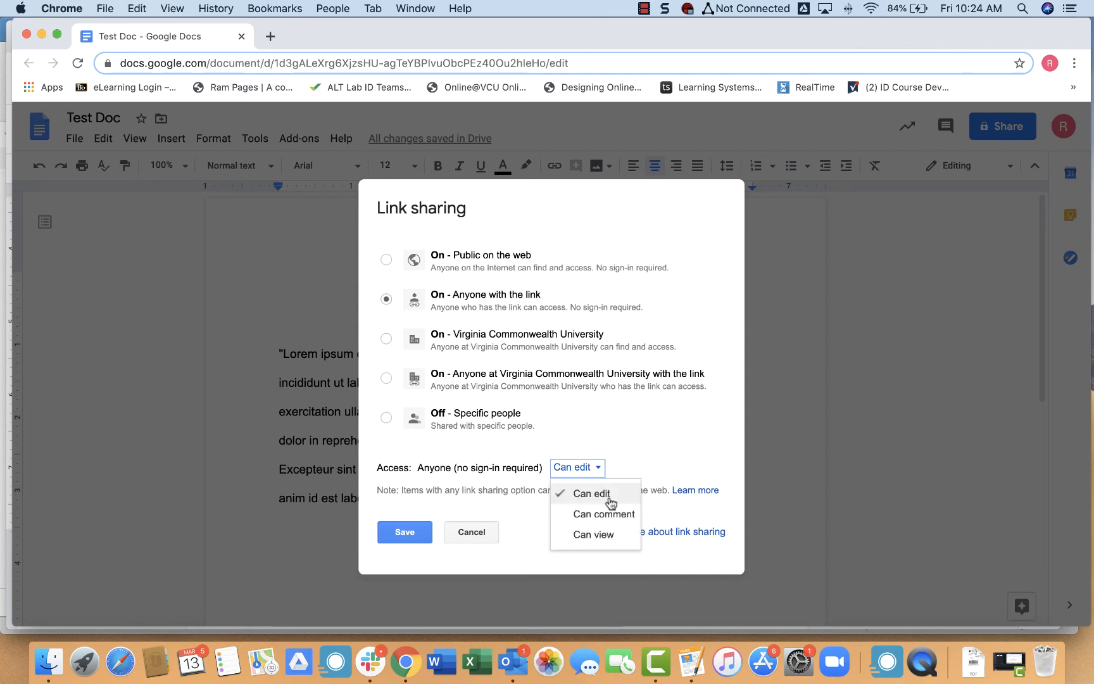
mouse_move(613, 514)
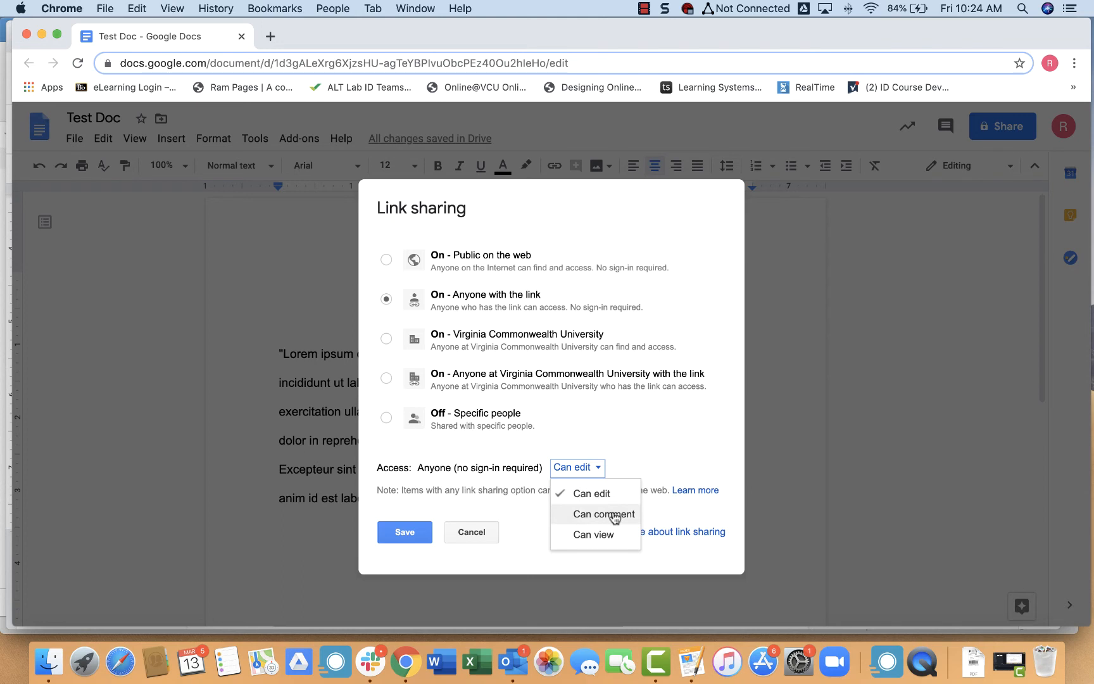
mouse_move(674, 428)
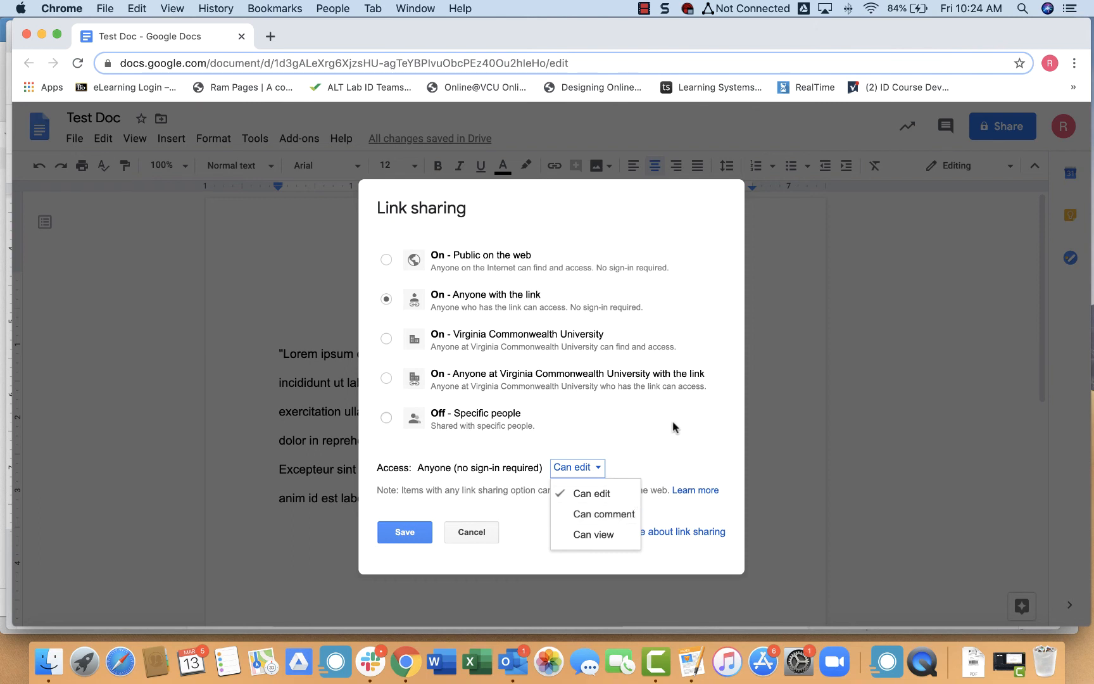
left_click(386, 417)
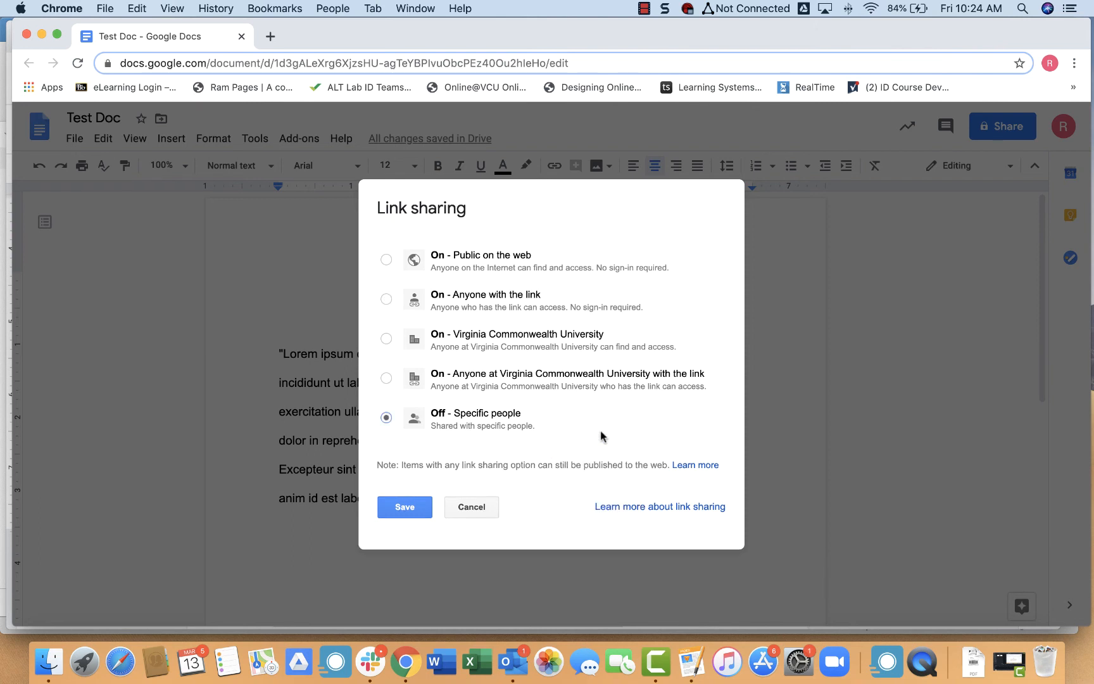
left_click(385, 299)
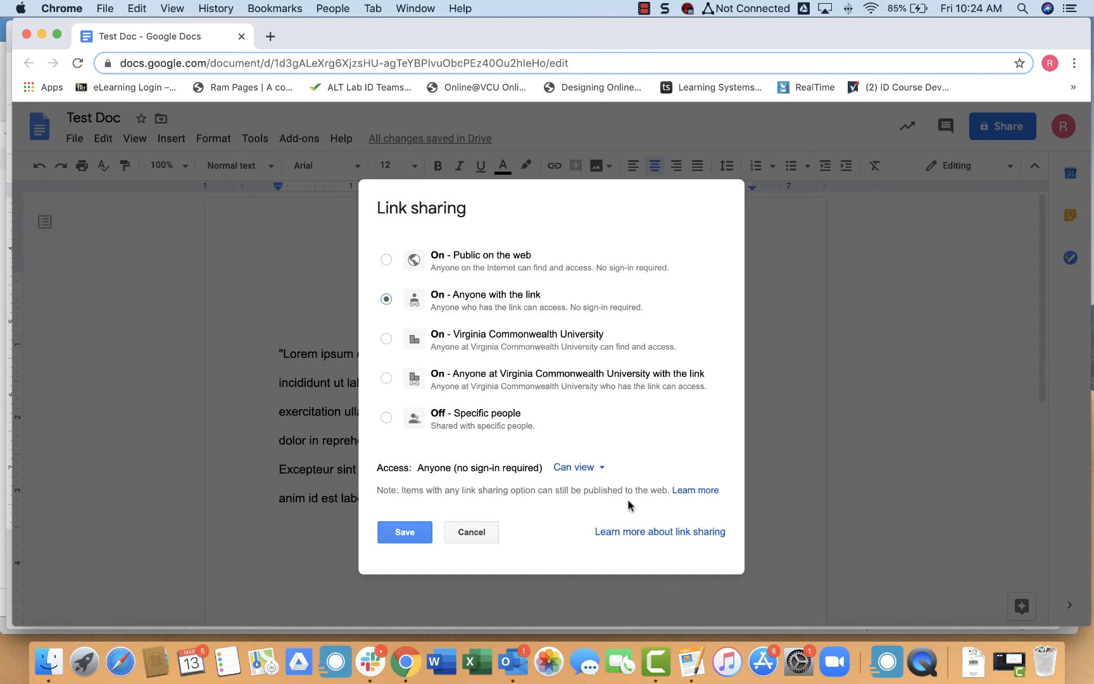
left_click(575, 467)
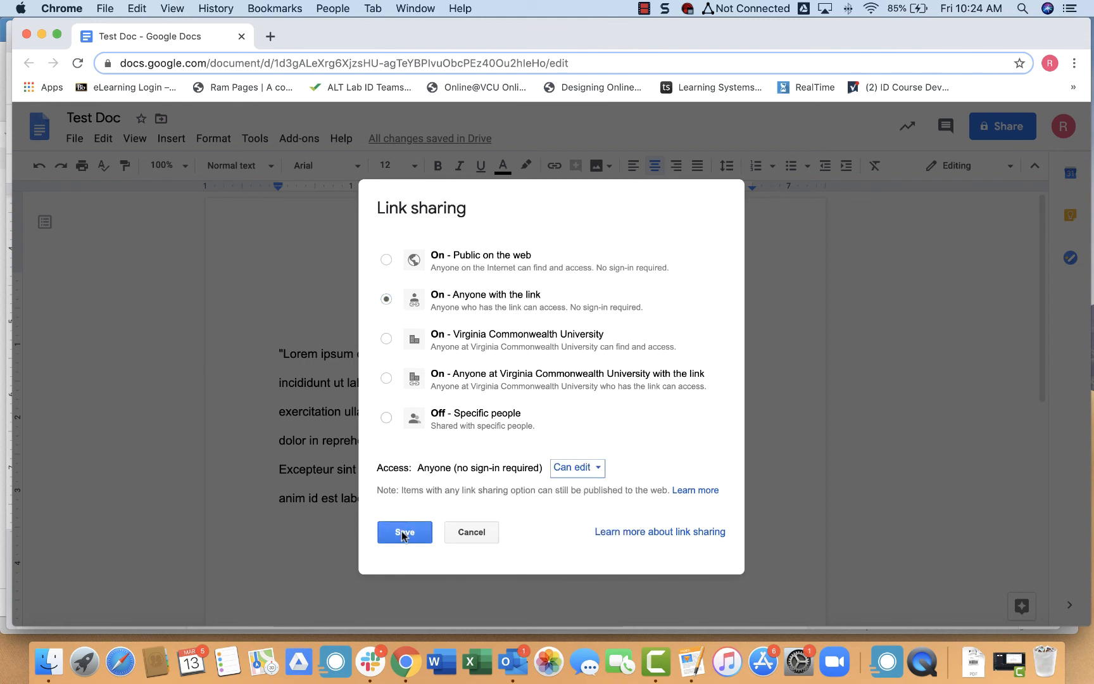
Save link sharing so anyone who has the link can edit Test Doc
left_click(404, 532)
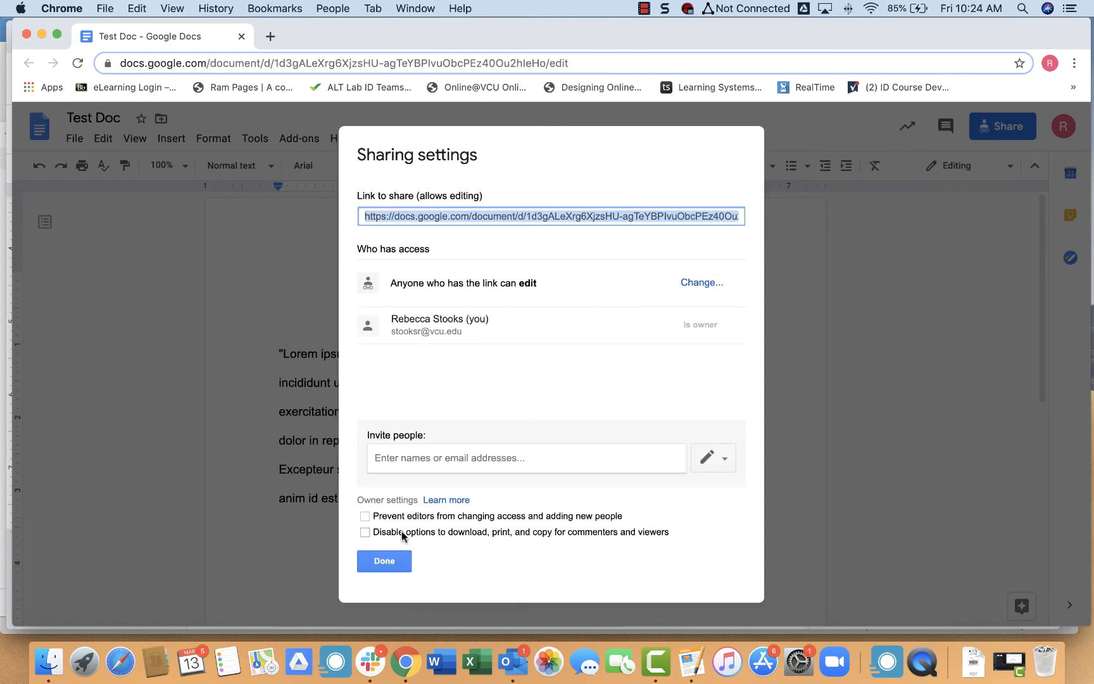
mouse_move(525, 286)
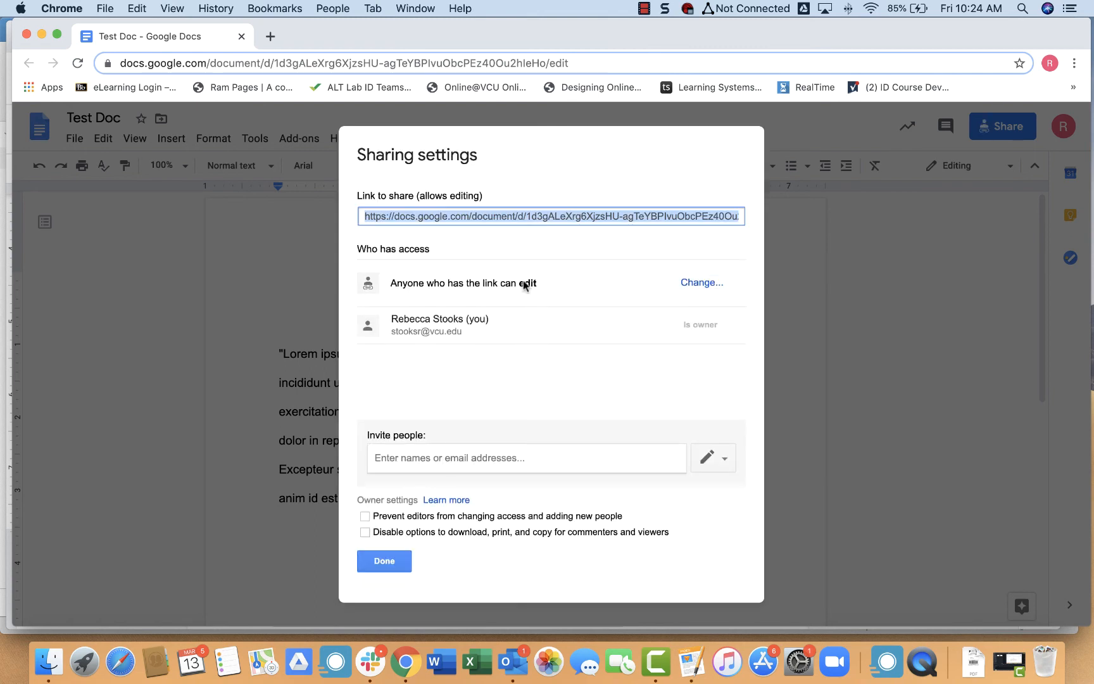
mouse_move(358, 261)
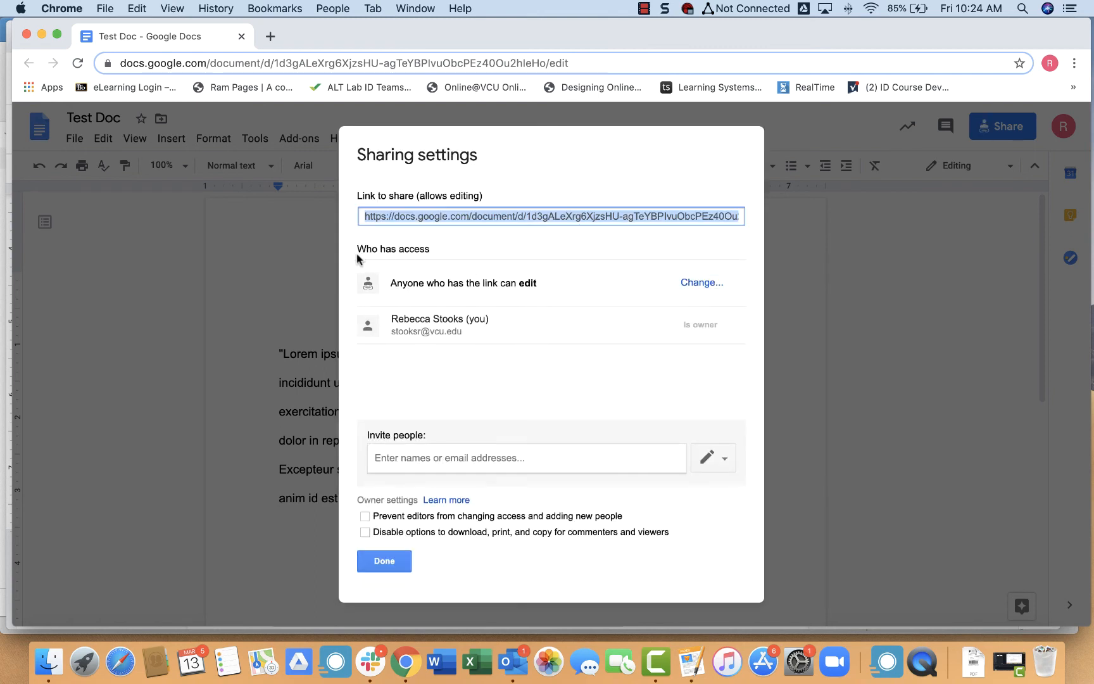
mouse_move(440, 282)
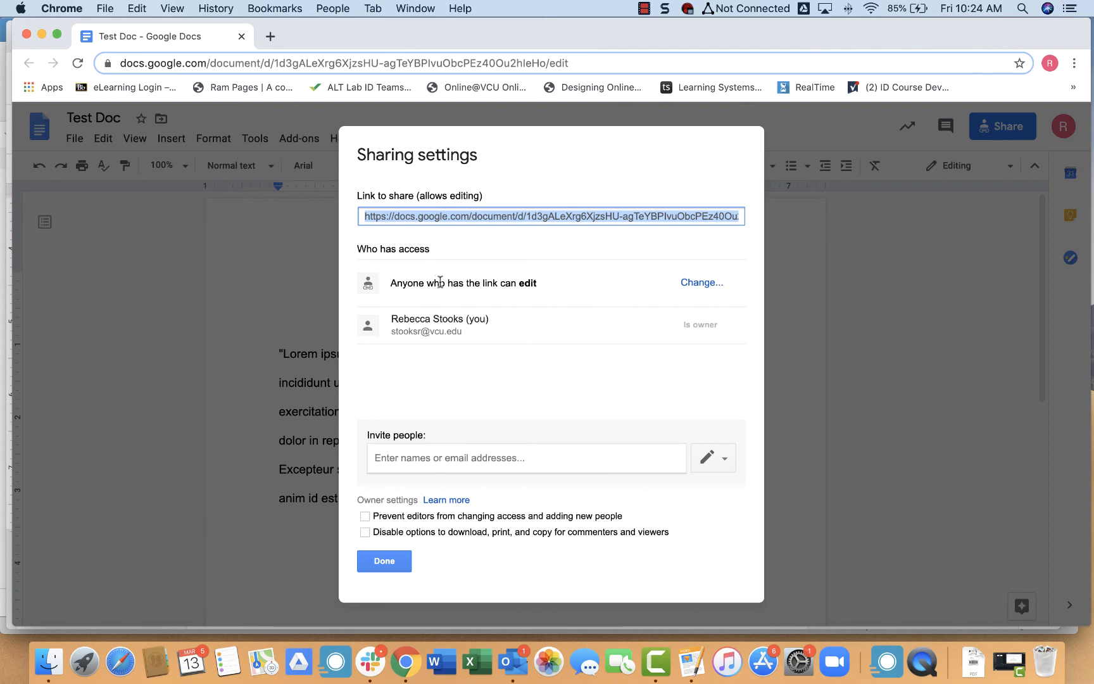
mouse_move(572, 288)
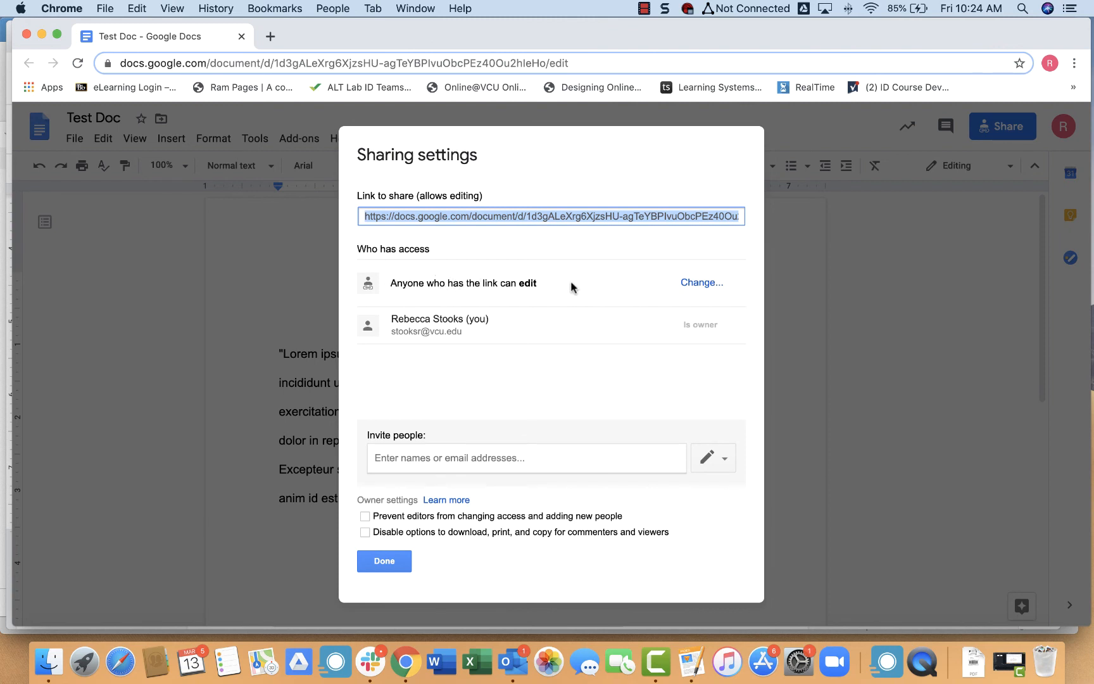
mouse_move(441, 358)
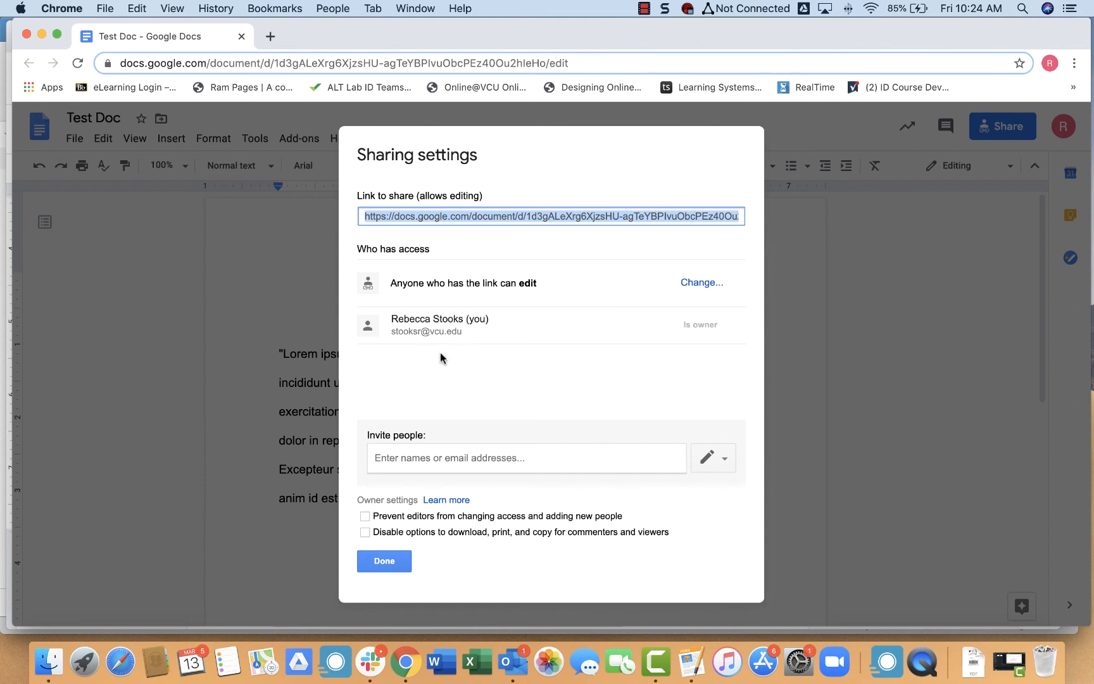
mouse_move(399, 406)
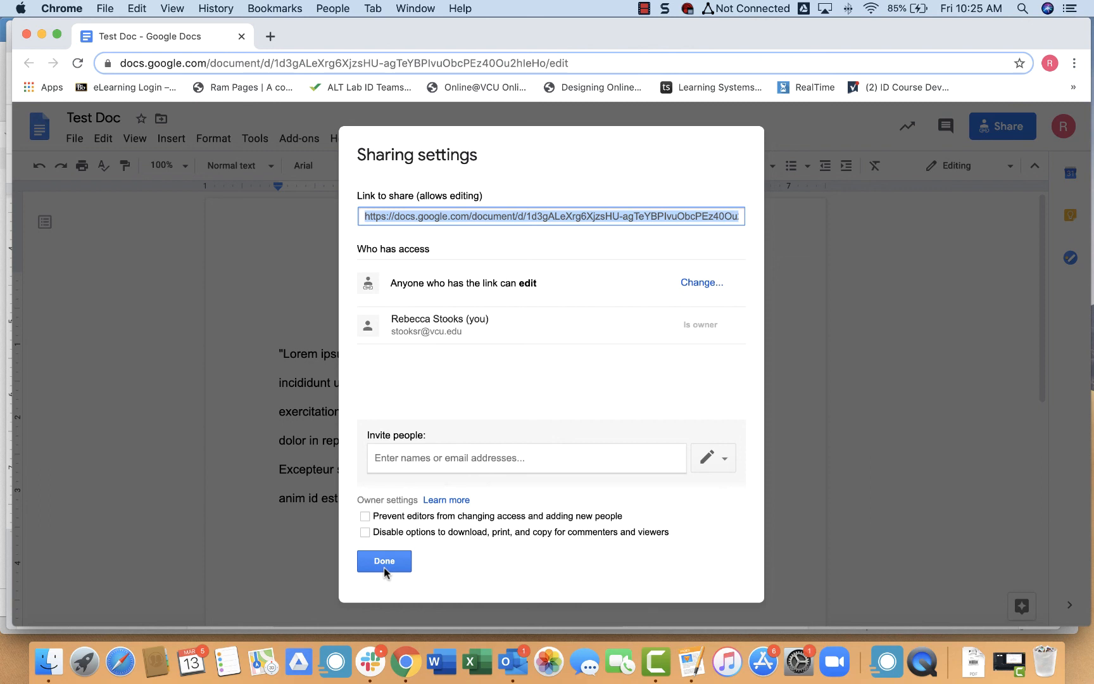
mouse_move(452, 370)
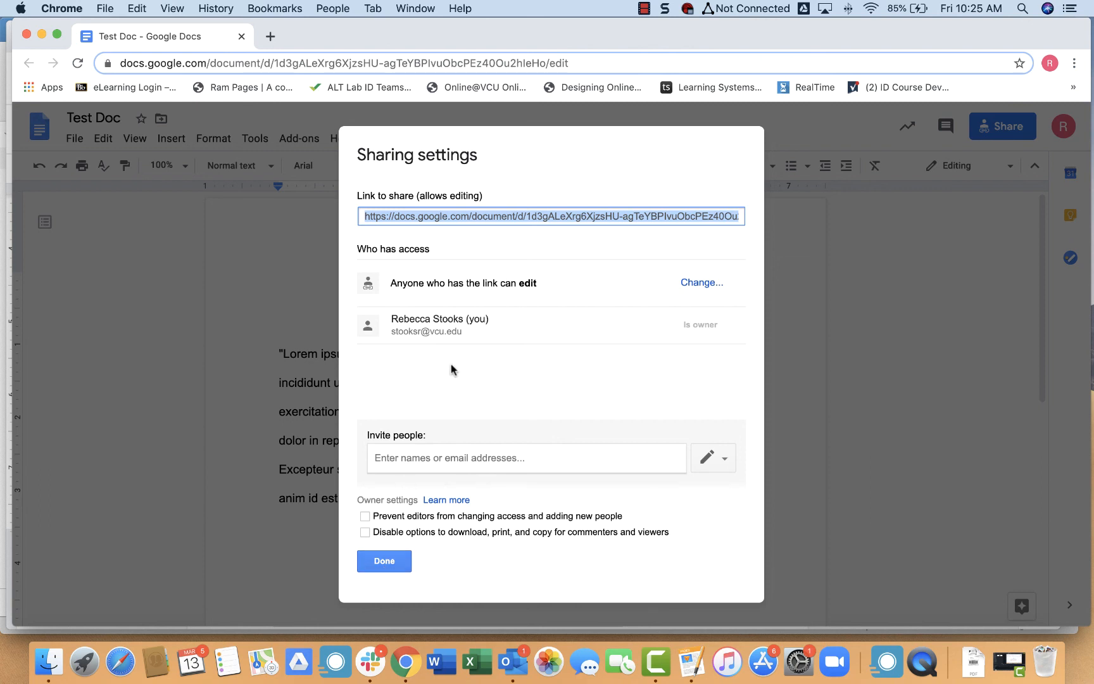
mouse_move(383, 562)
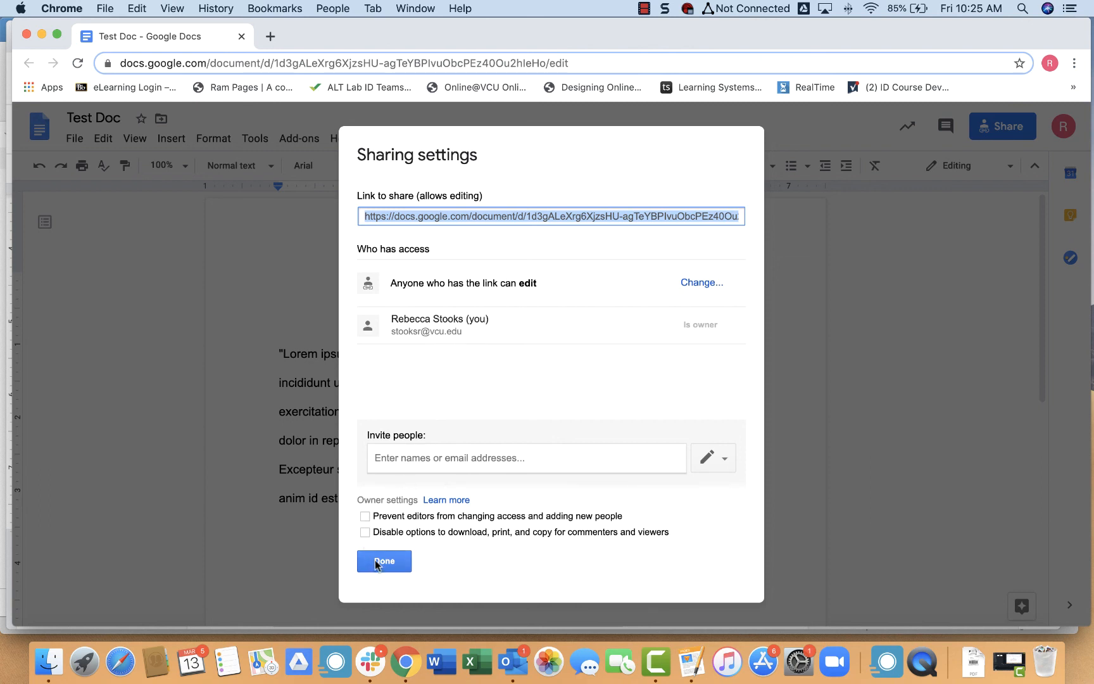
Finish with Done and return to the SAMPLE PAPER document with changes saved
left_click(383, 561)
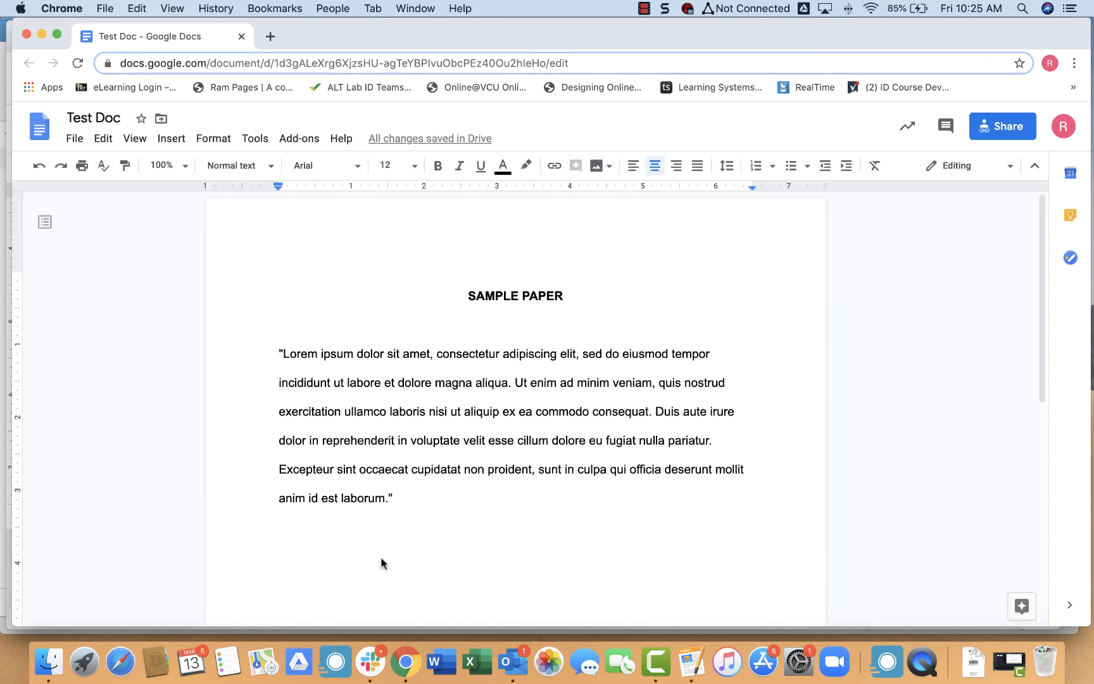
left_click(517, 277)
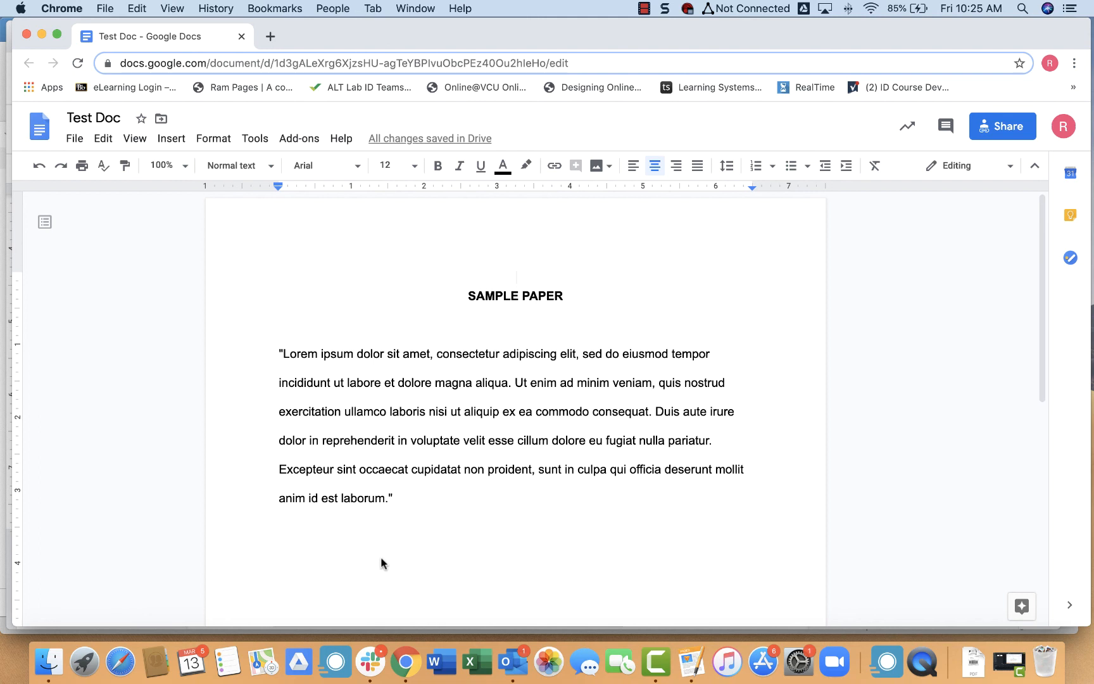
left_click(516, 273)
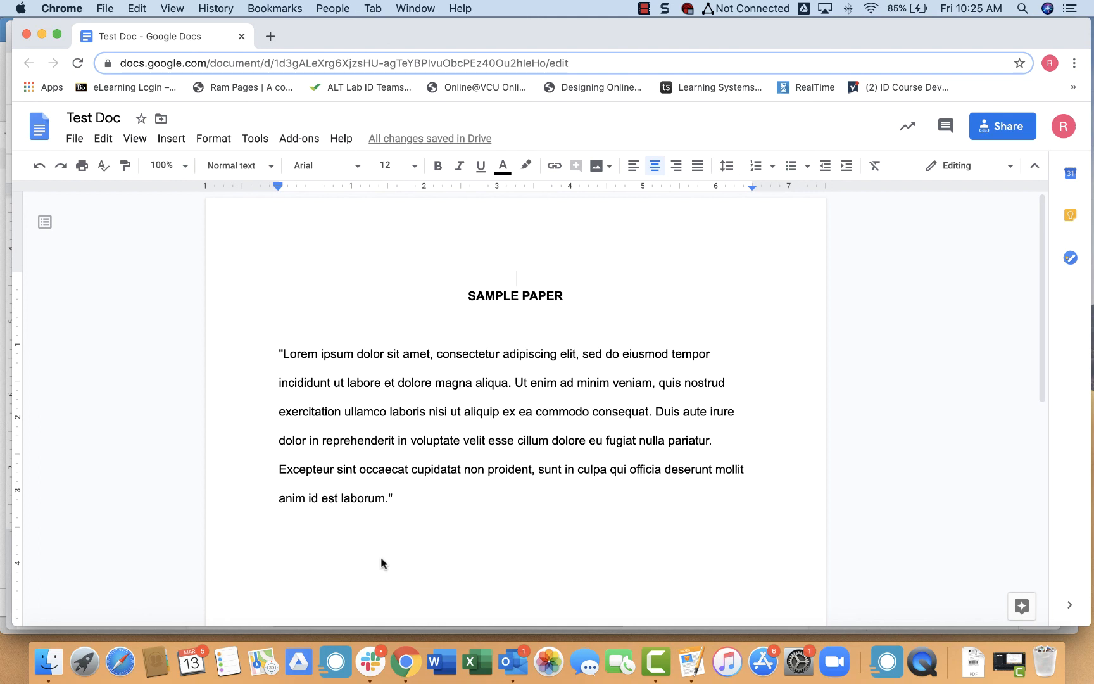